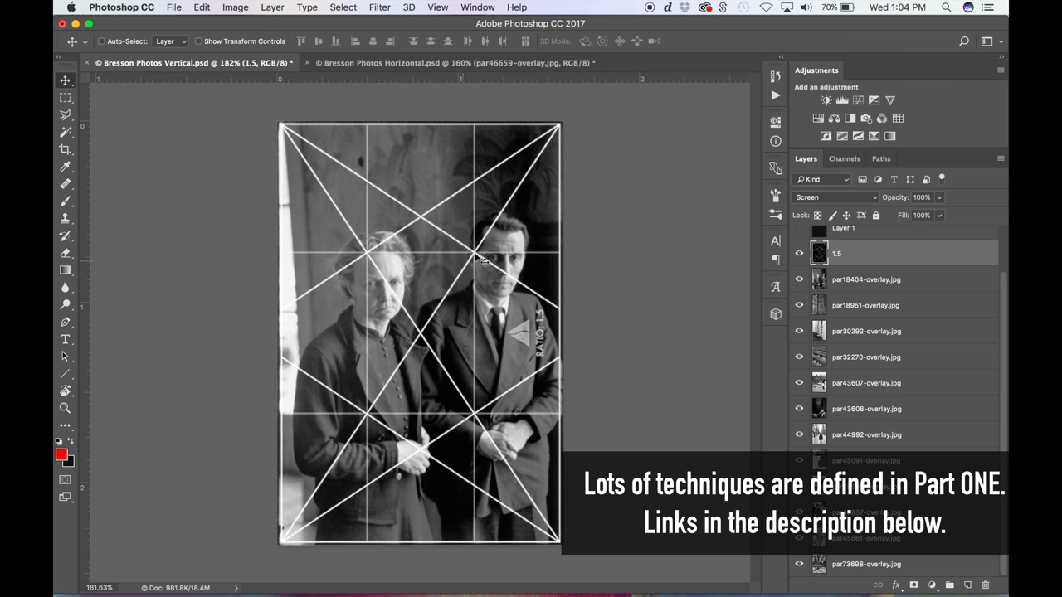
pyautogui.moveTo(473, 269)
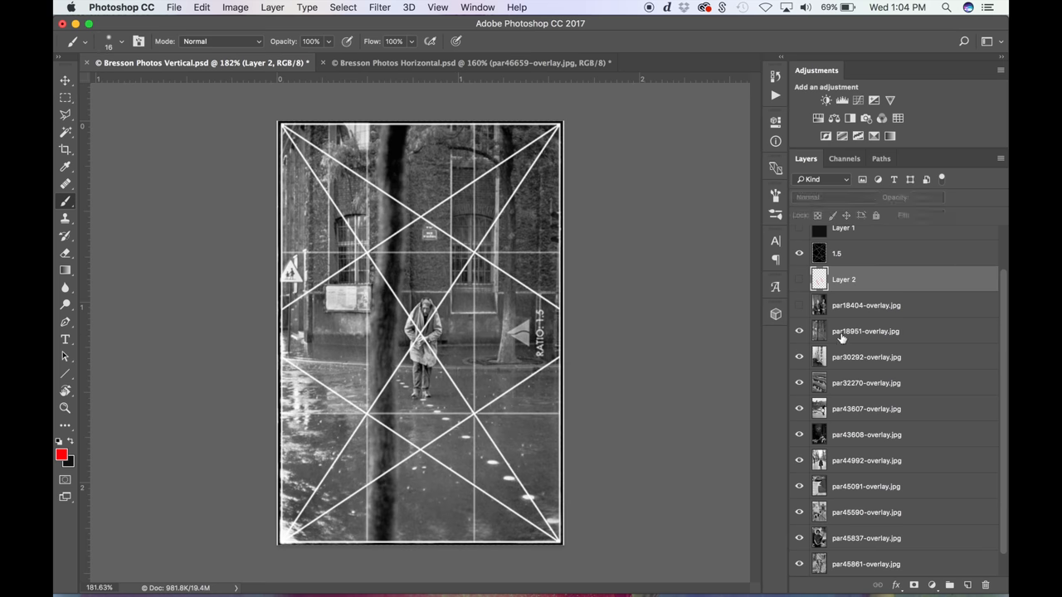
# Add an empty layer, hide the overlay and paint a red line along the tree trunk
pyautogui.click(861, 332)
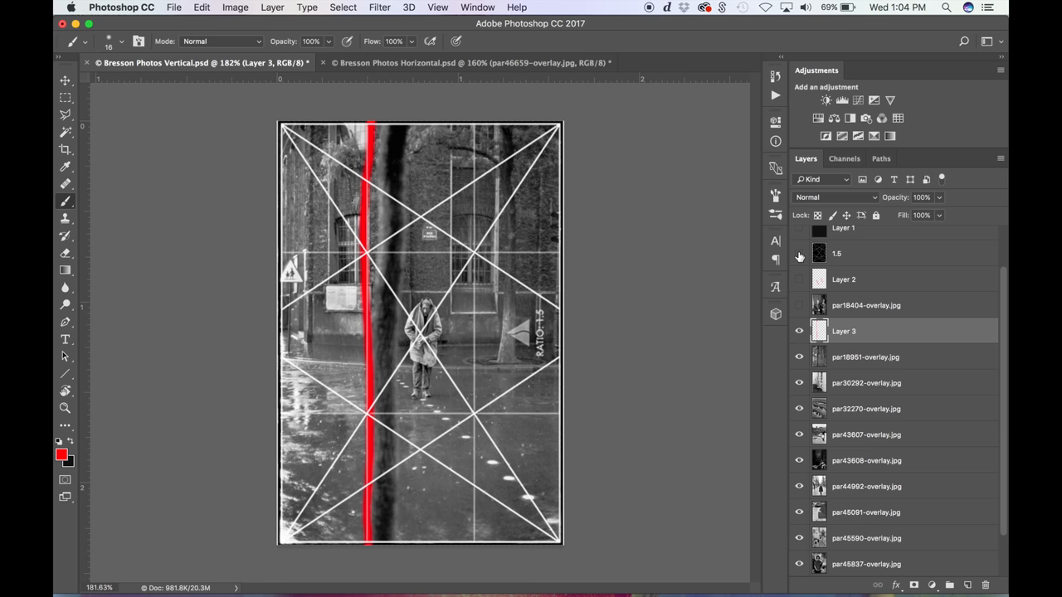
pyautogui.click(799, 332)
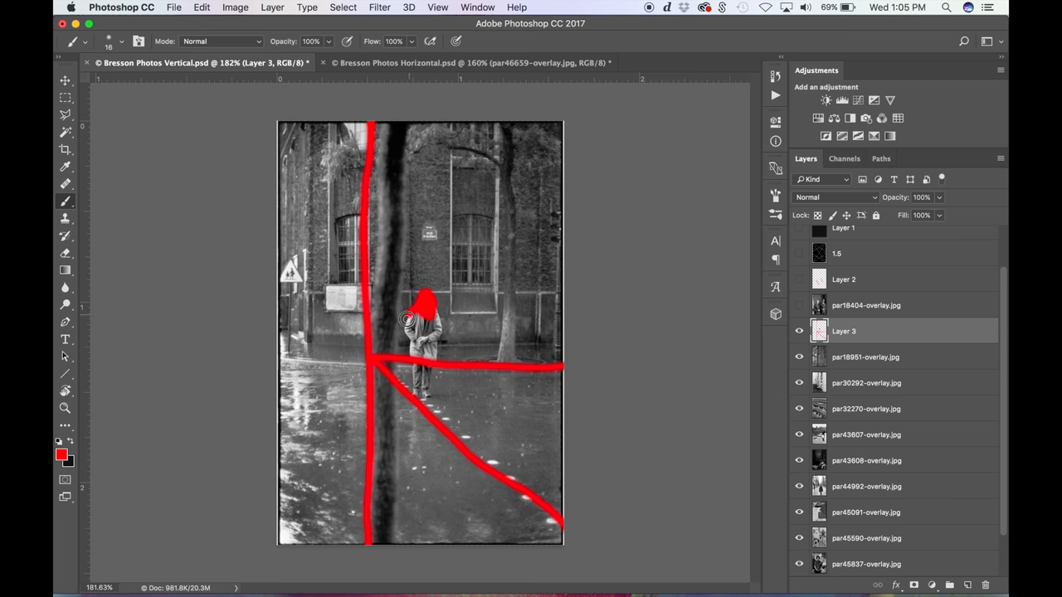
pyautogui.moveTo(406, 319); pyautogui.dragTo(440, 362)
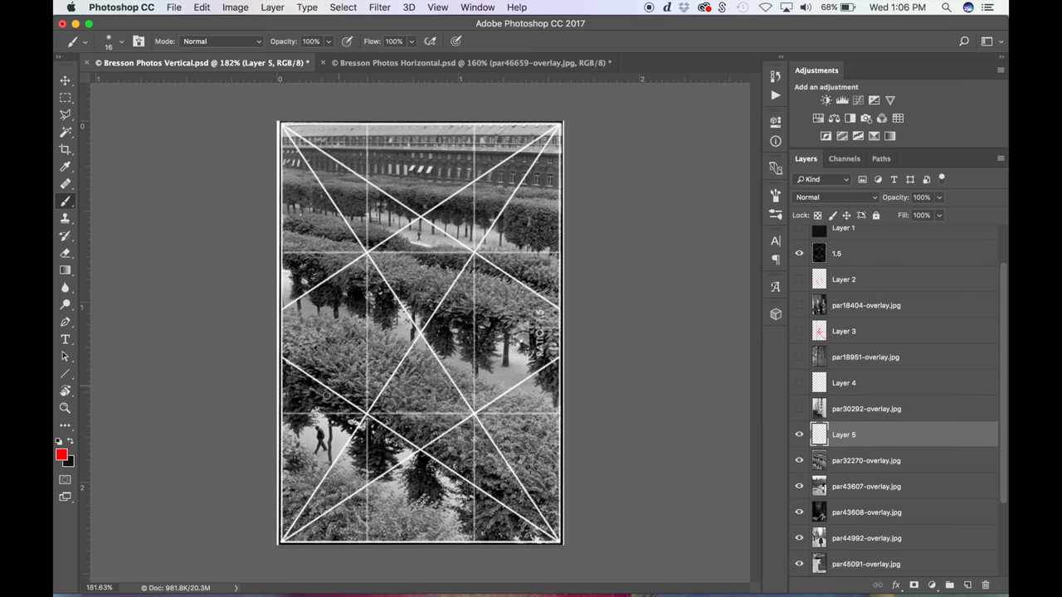
# Finish the red strokes, hide the hedge photo's symmetry overlay and select its layer
pyautogui.moveTo(282, 356); pyautogui.dragTo(564, 515)
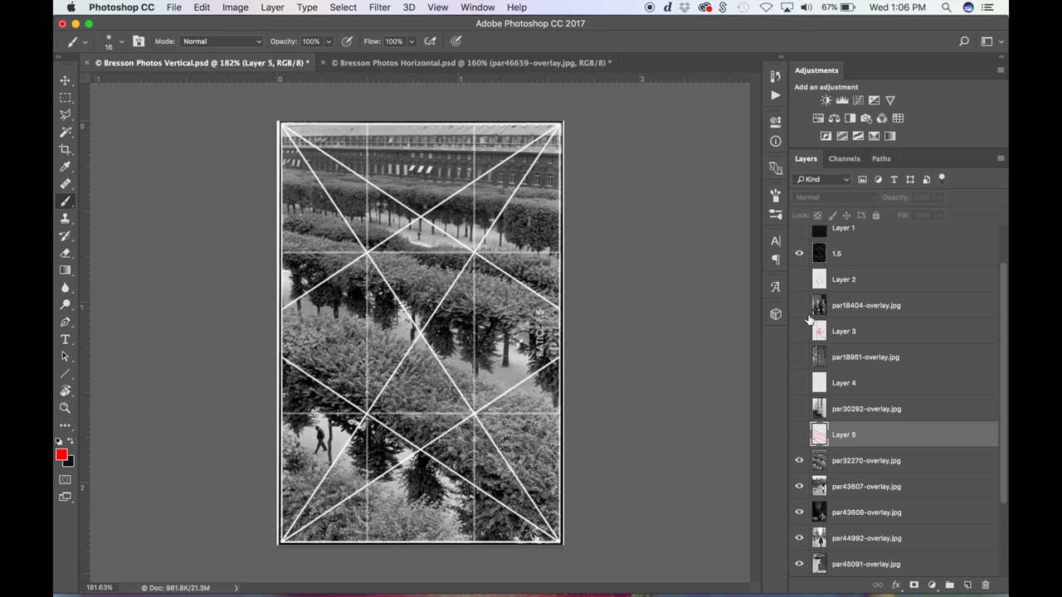
pyautogui.click(798, 252)
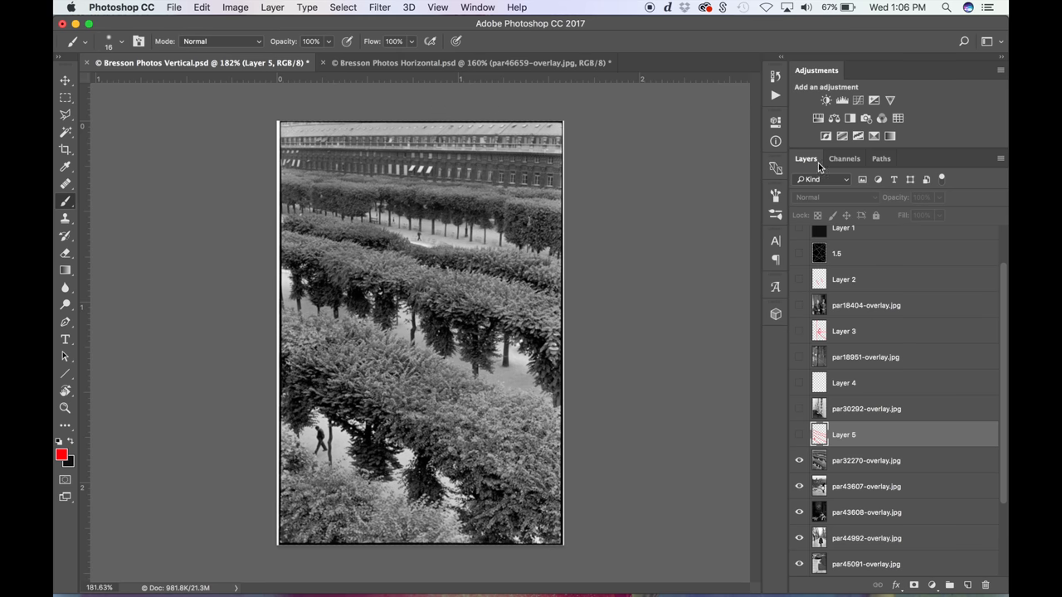
pyautogui.click(893, 462)
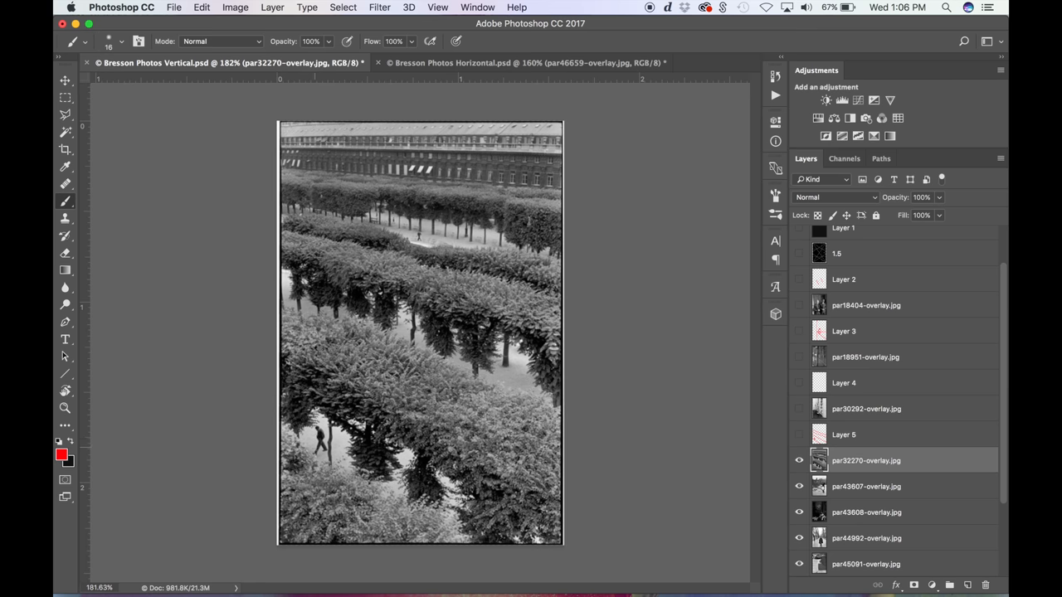
# Circle the small walking figure in red and reveal the leaping-man photo
pyautogui.click(328, 461)
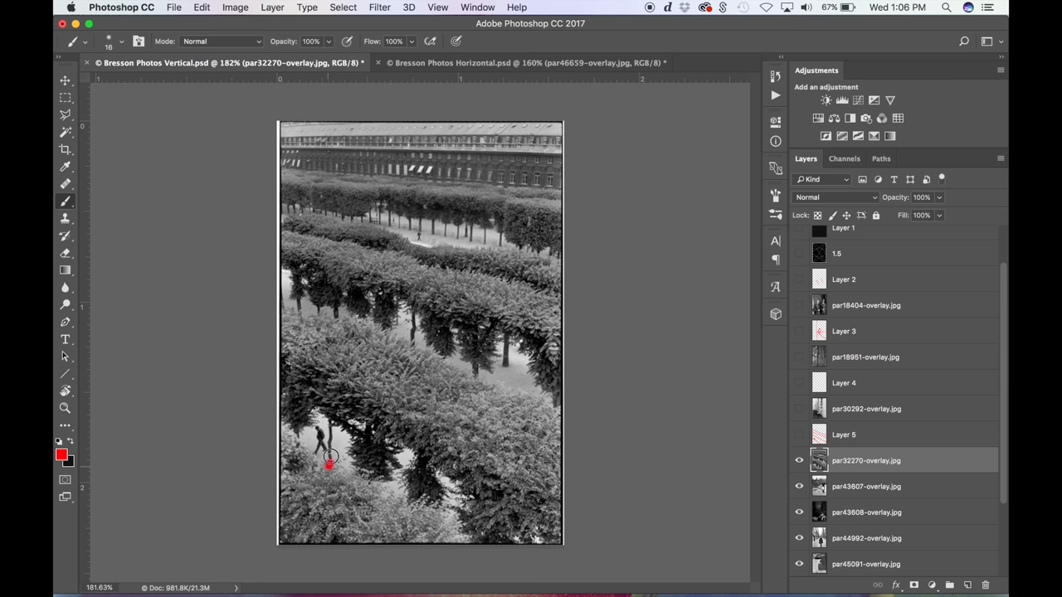
pyautogui.moveTo(330, 463); pyautogui.dragTo(322, 431)
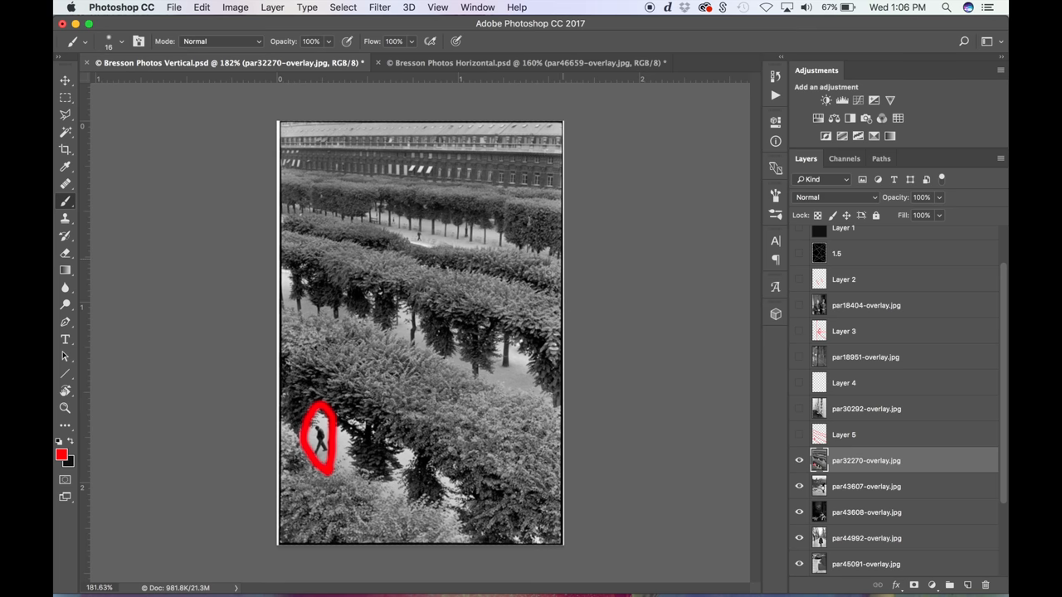
pyautogui.click(891, 486)
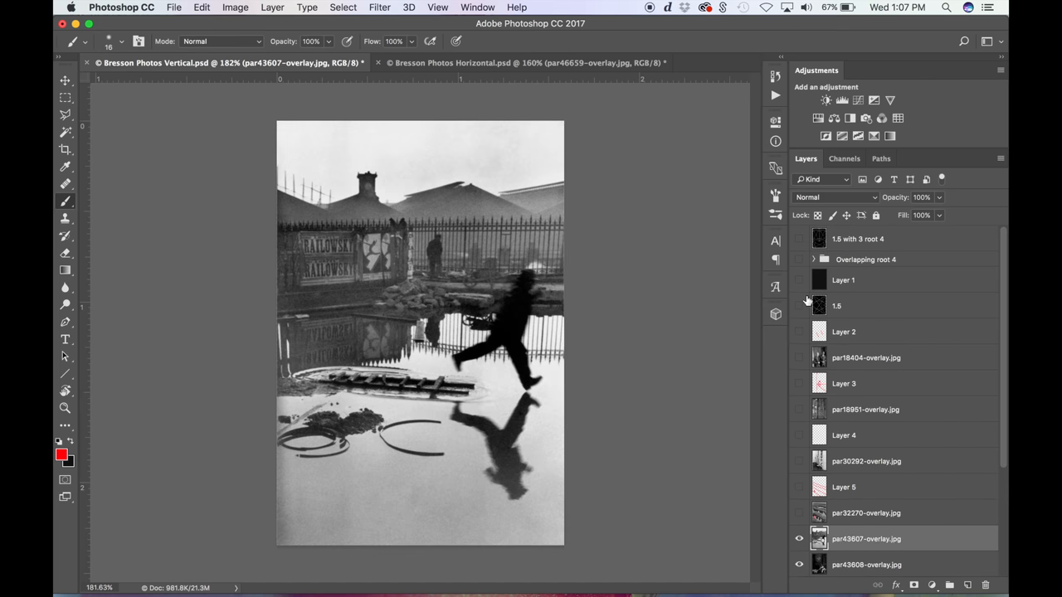
# Show the overlay and draw red lines along the ladder and the leaping figure's limbs
pyautogui.click(799, 306)
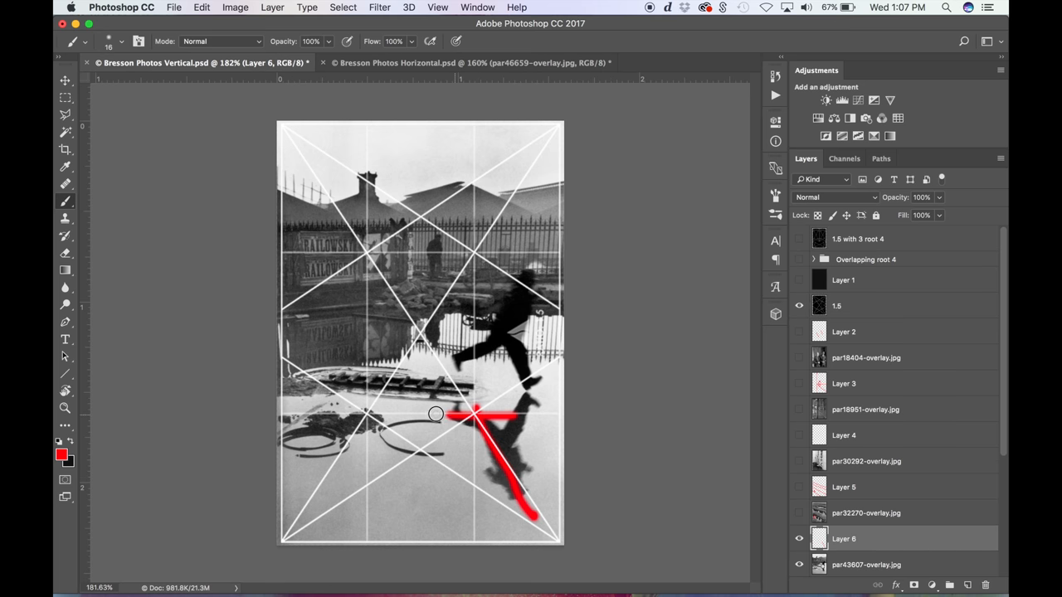
pyautogui.moveTo(435, 415); pyautogui.dragTo(290, 414)
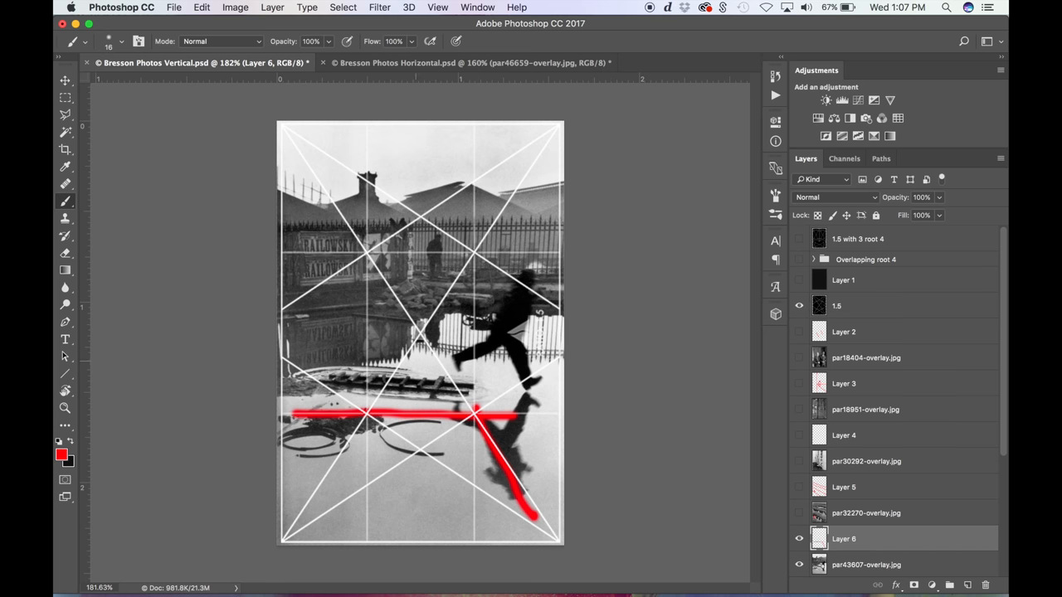
pyautogui.moveTo(494, 340); pyautogui.dragTo(518, 274)
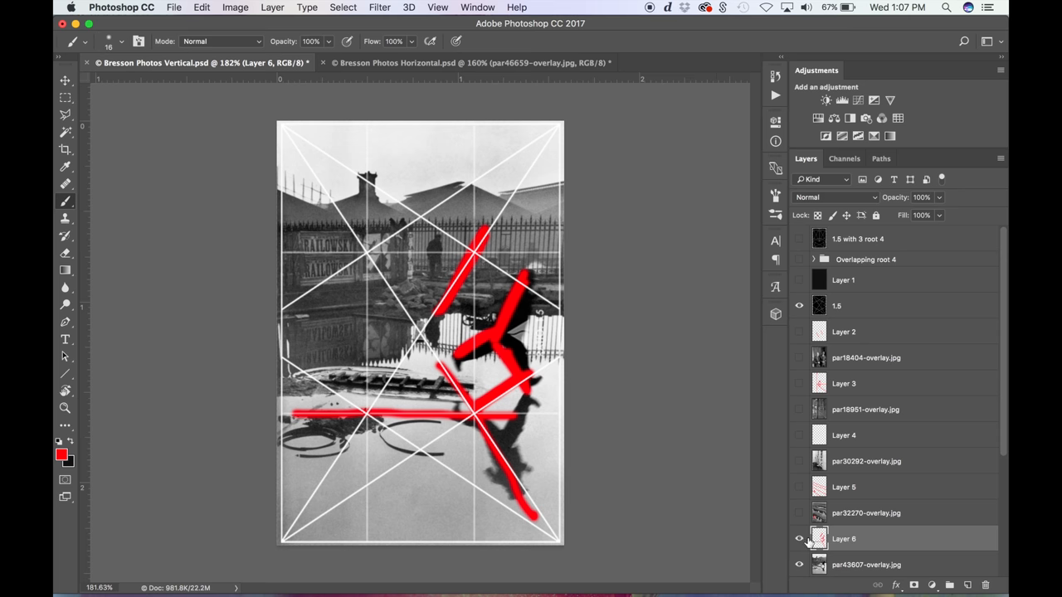
# Hide the leaping photo's red lines and start marking the capped man's photo
pyautogui.click(796, 538)
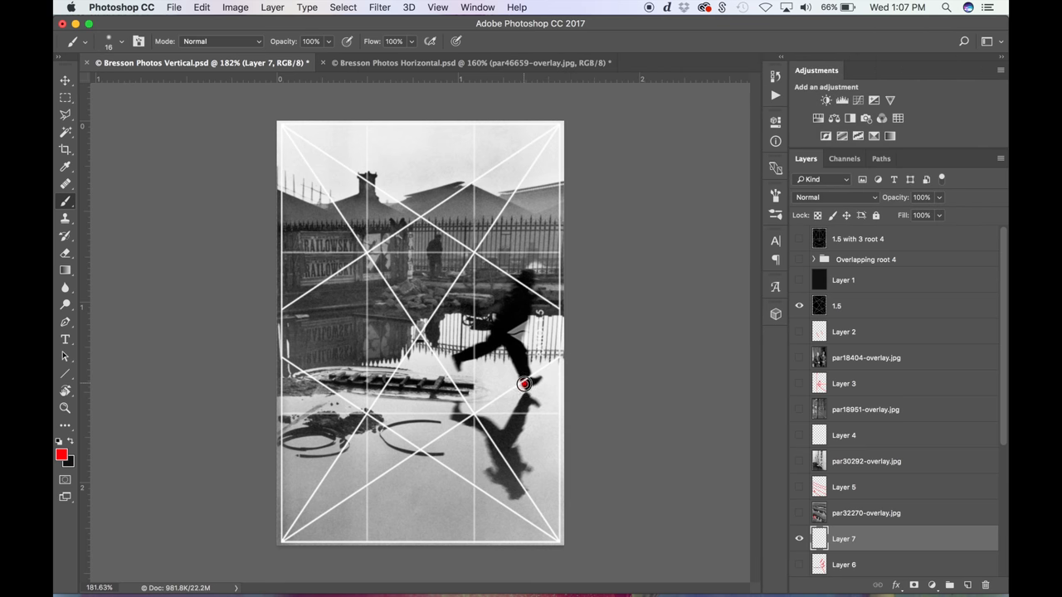
pyautogui.moveTo(524, 383); pyautogui.dragTo(525, 400)
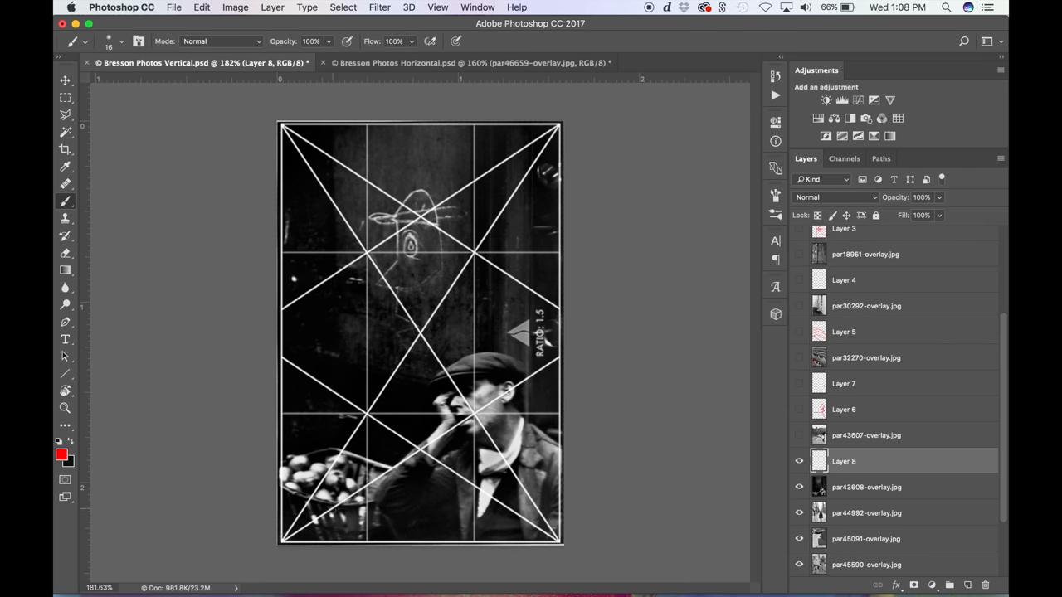
# Circle the smoking man's head and the round object above him in red
pyautogui.moveTo(318, 517); pyautogui.dragTo(561, 356)
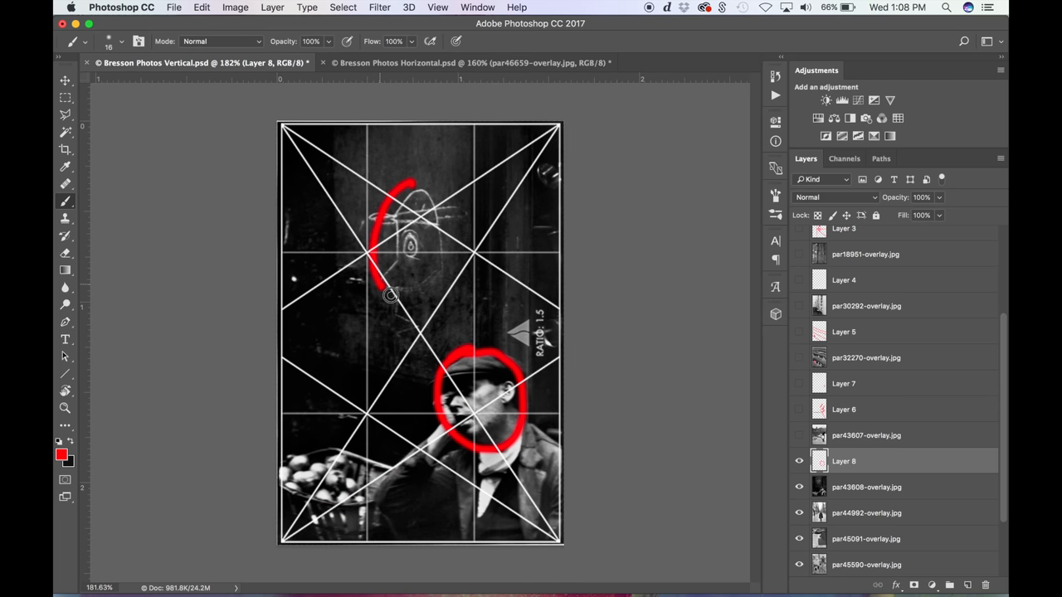
pyautogui.moveTo(390, 296); pyautogui.dragTo(498, 348)
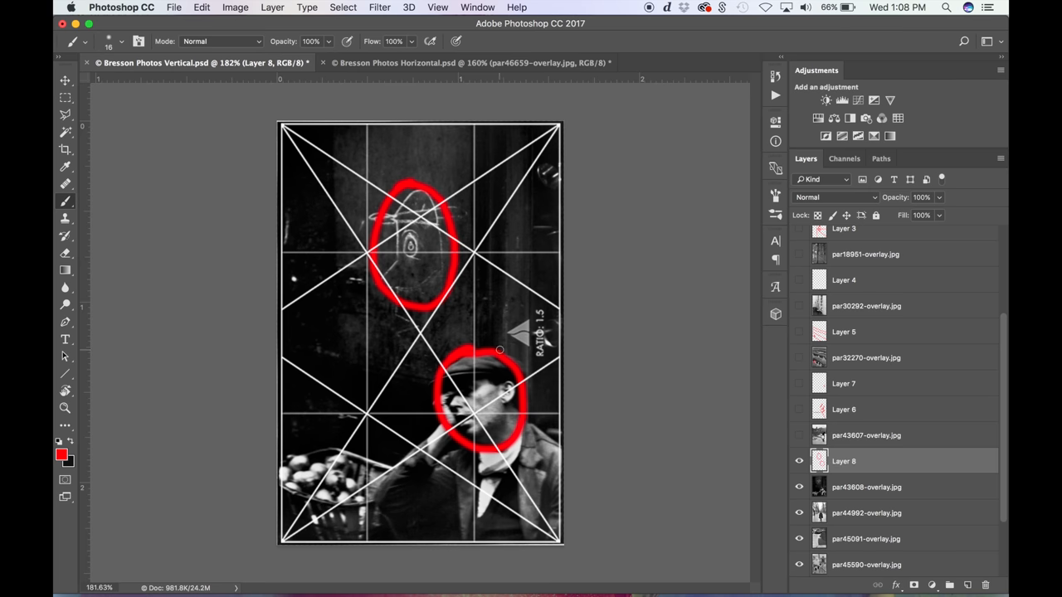
pyautogui.moveTo(735, 152)
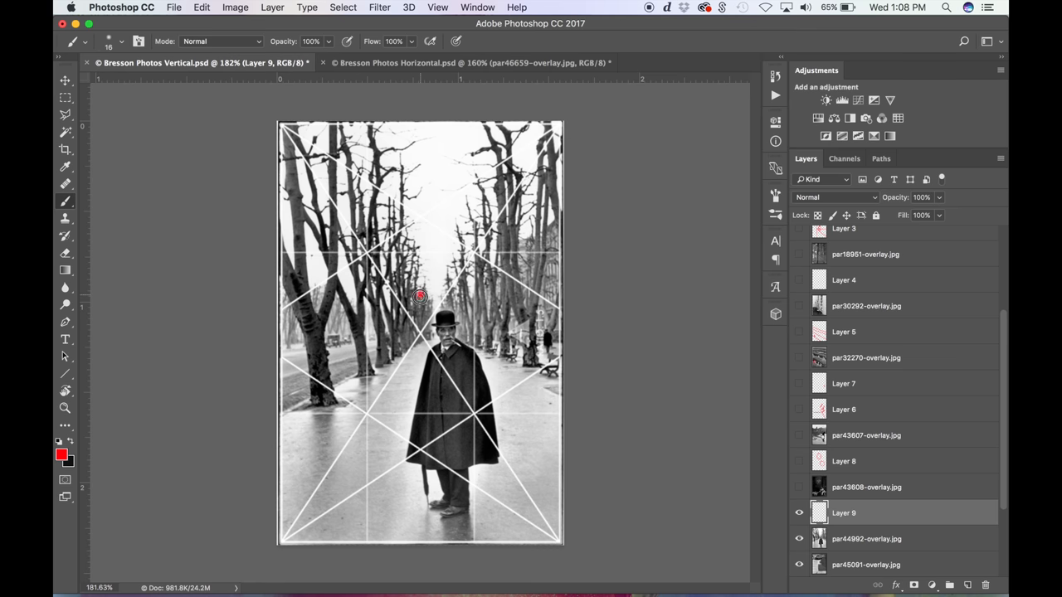
pyautogui.moveTo(418, 299); pyautogui.dragTo(418, 534)
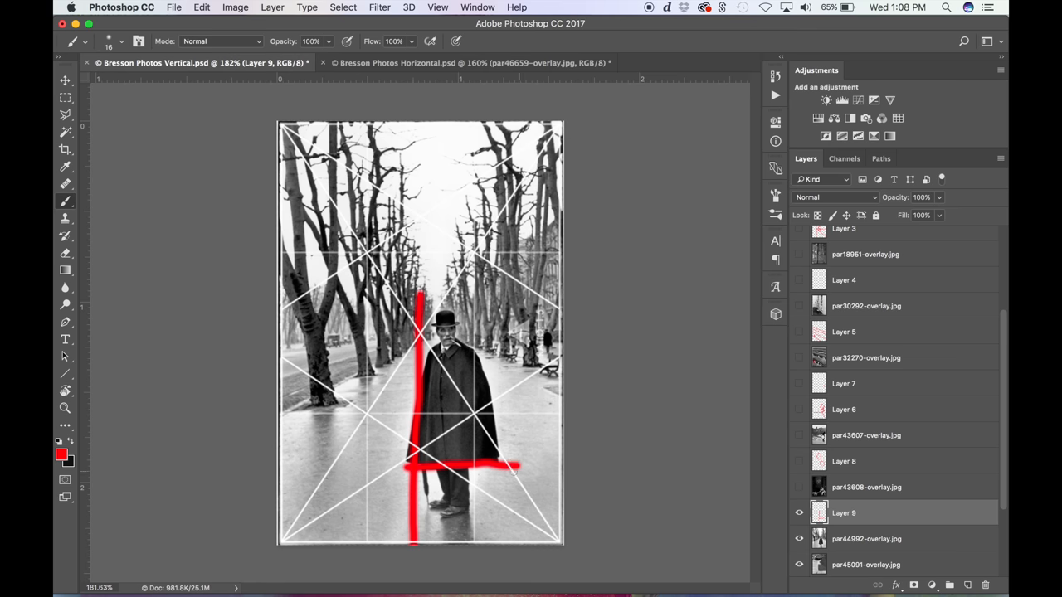
pyautogui.moveTo(415, 299); pyautogui.dragTo(514, 464)
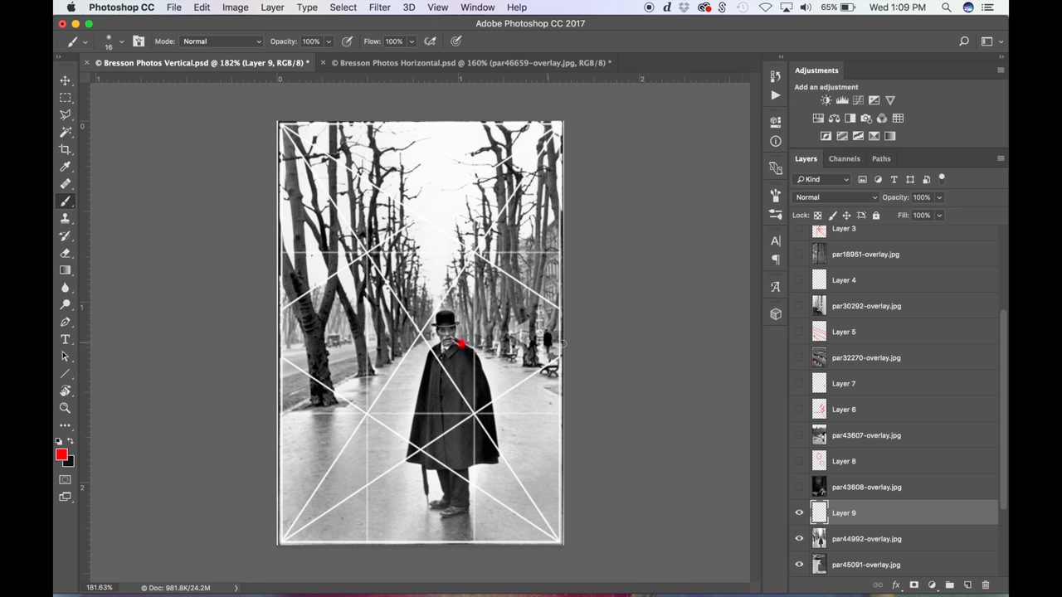
pyautogui.moveTo(461, 343); pyautogui.dragTo(434, 319)
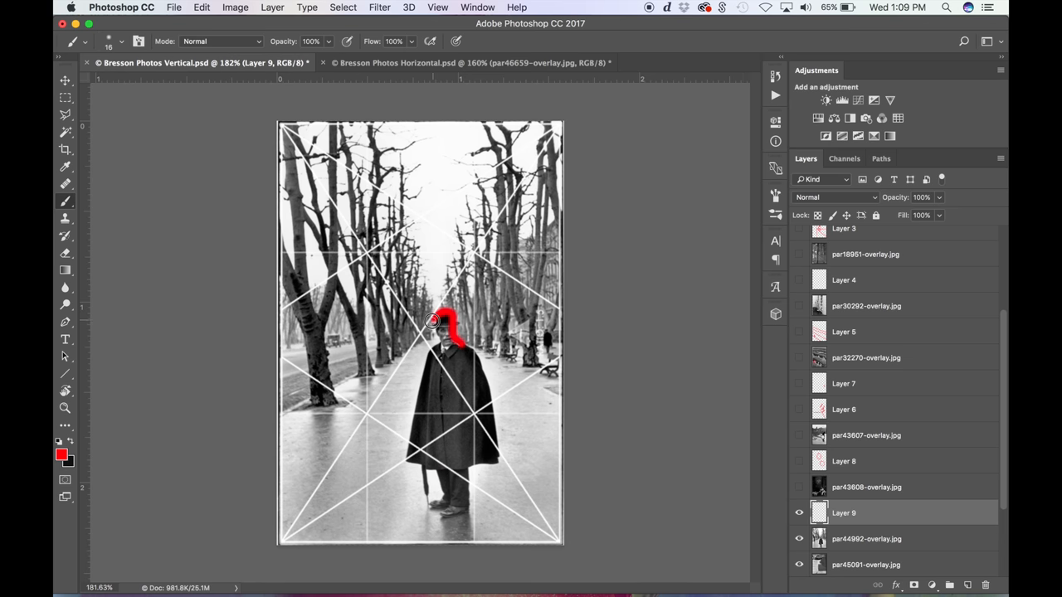
pyautogui.moveTo(432, 323); pyautogui.dragTo(430, 514)
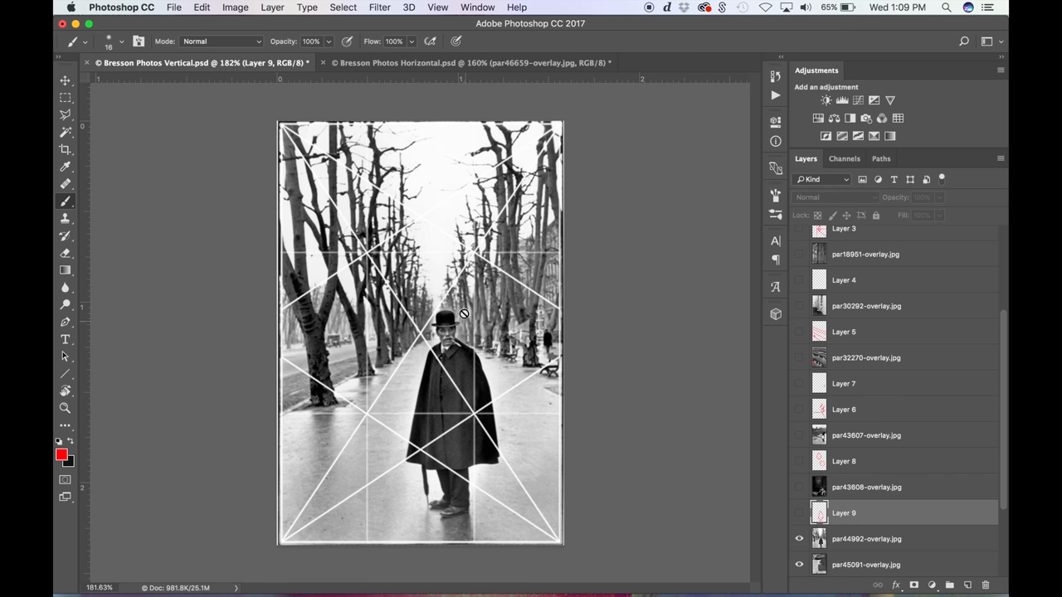
pyautogui.moveTo(438, 303)
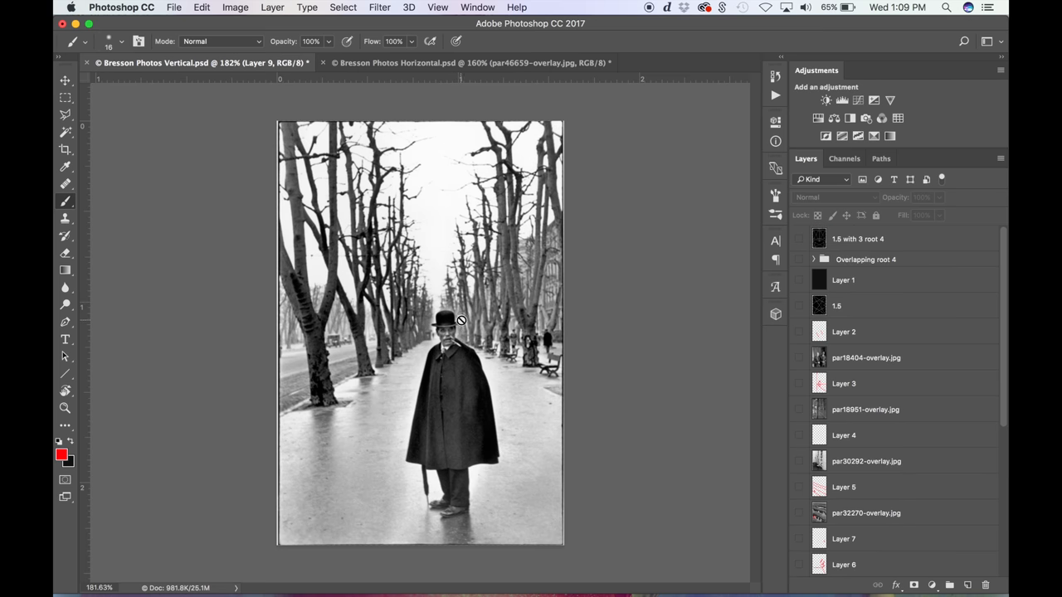
pyautogui.moveTo(451, 304)
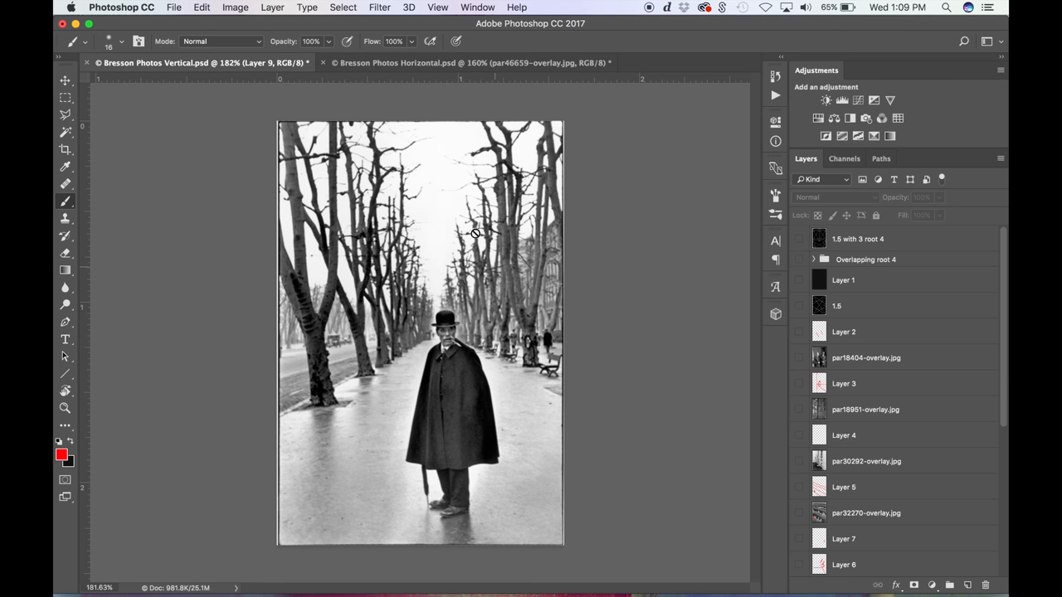
pyautogui.moveTo(939, 581)
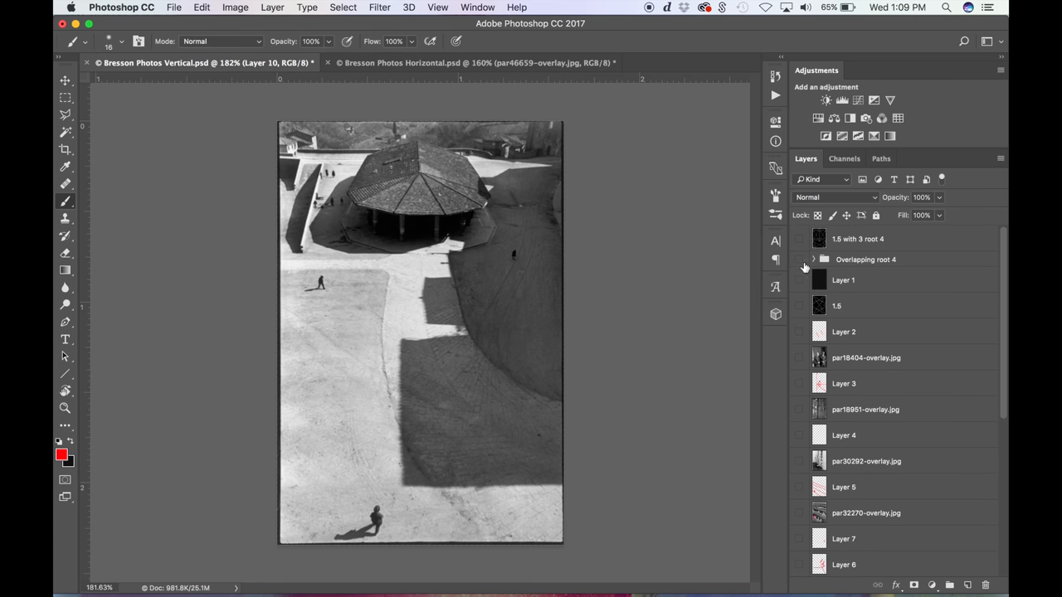
# Show the 1.5 ratio grid and trace the bottom figure and large shadow edges in red
pyautogui.click(798, 306)
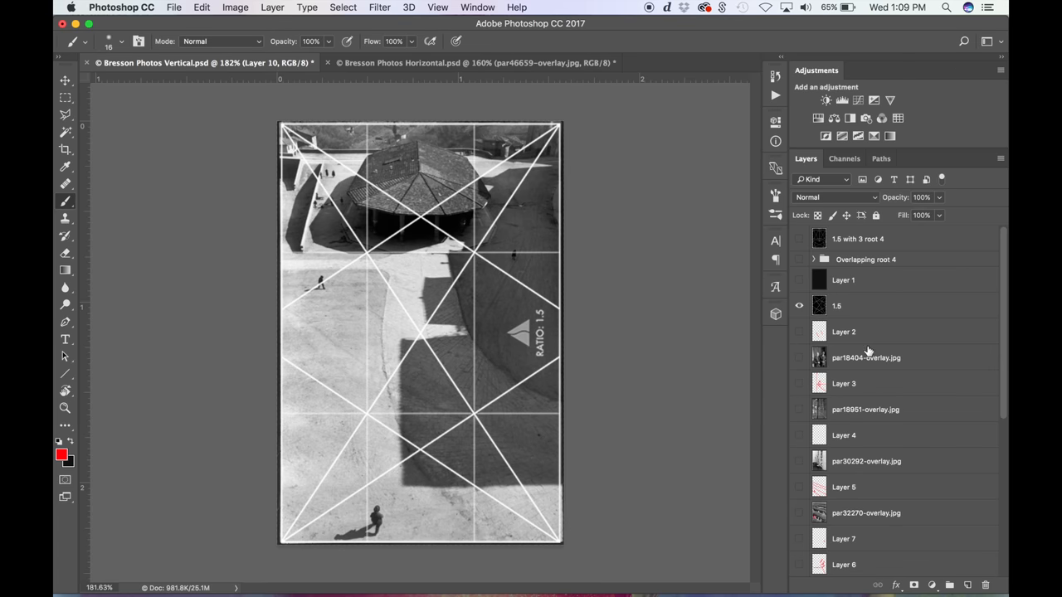
pyautogui.scroll(-3)
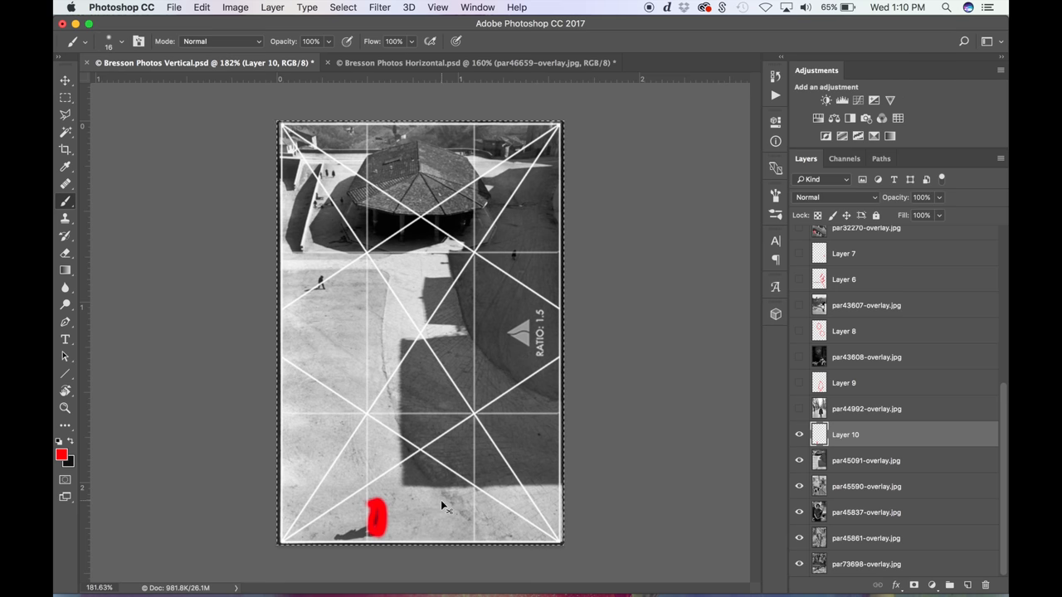
pyautogui.moveTo(373, 514); pyautogui.dragTo(348, 525)
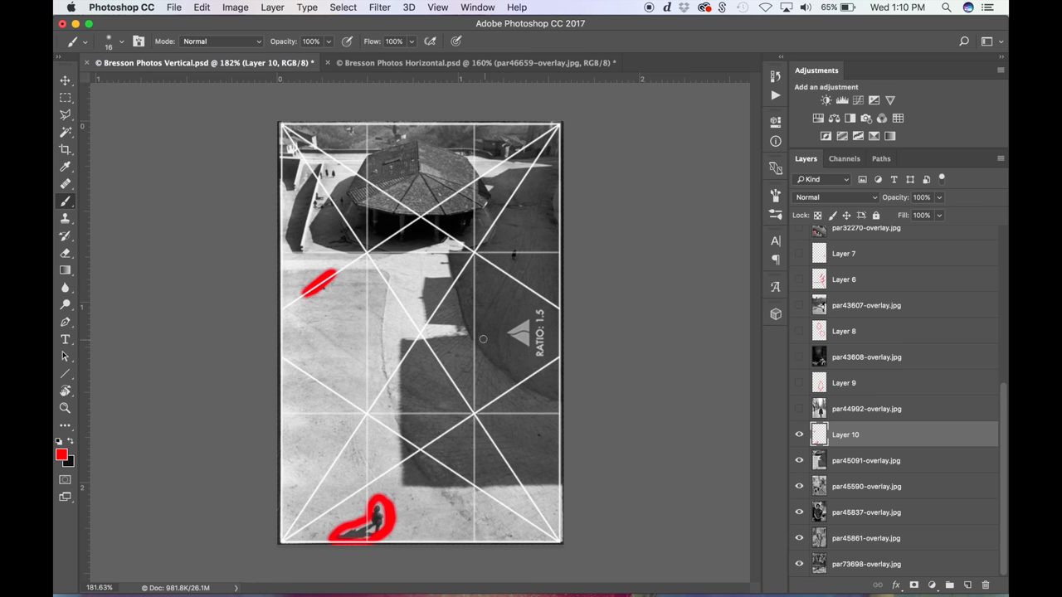
pyautogui.moveTo(415, 328); pyautogui.dragTo(488, 488)
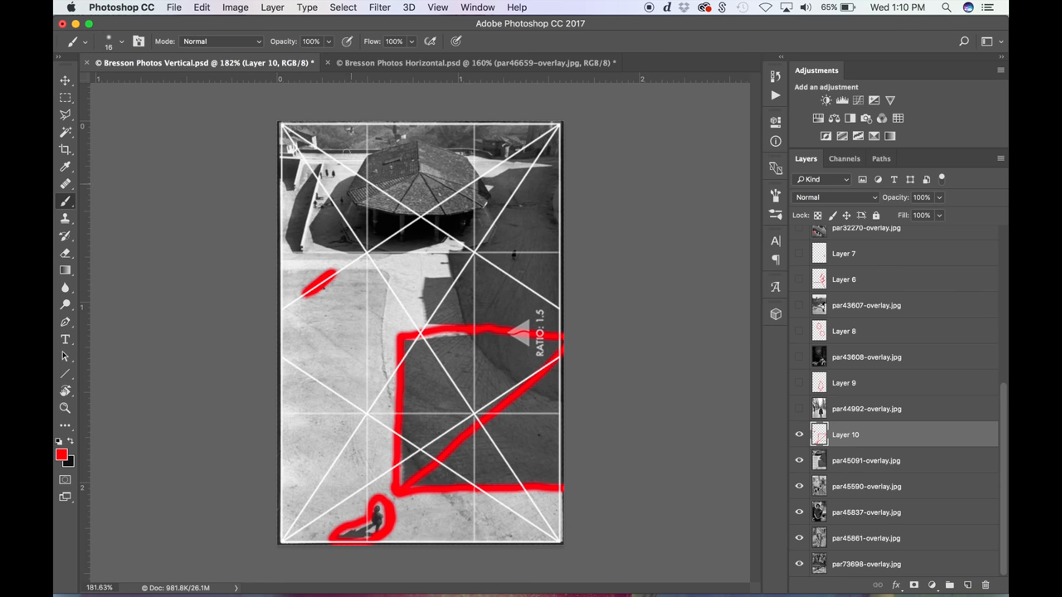
pyautogui.moveTo(323, 282); pyautogui.dragTo(359, 268)
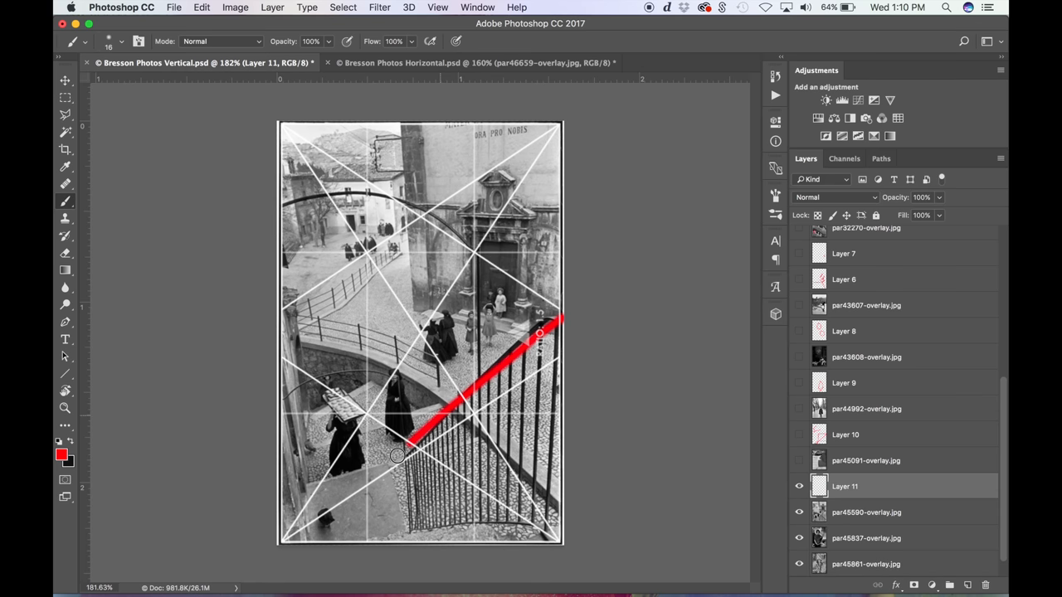
# Draw red diagonals along the lower stairs and middle figures, mark the woman and doorway edge
pyautogui.moveTo(406, 445); pyautogui.dragTo(331, 395)
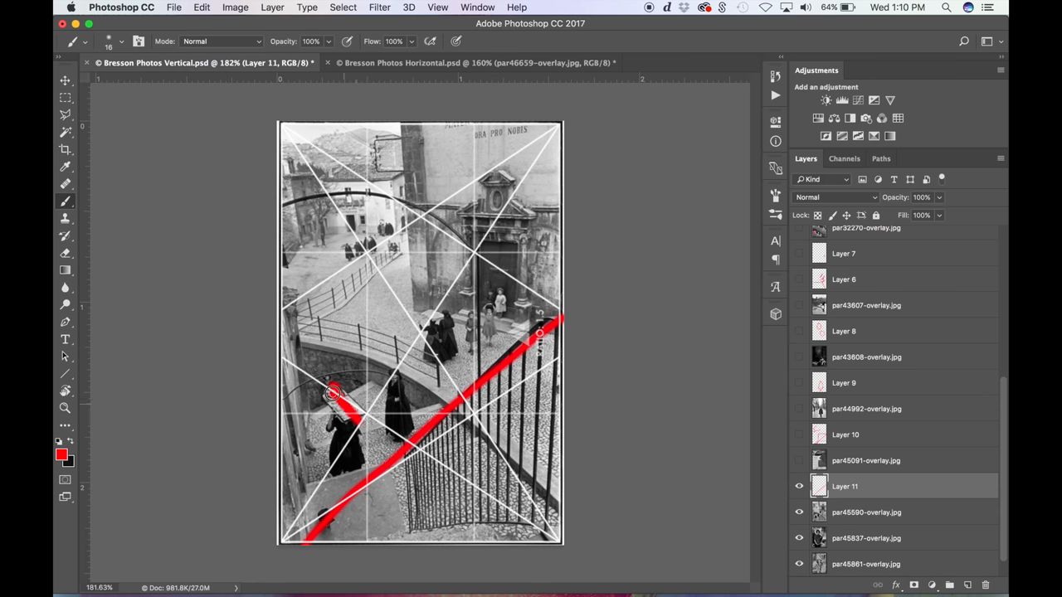
pyautogui.moveTo(332, 395); pyautogui.dragTo(352, 405)
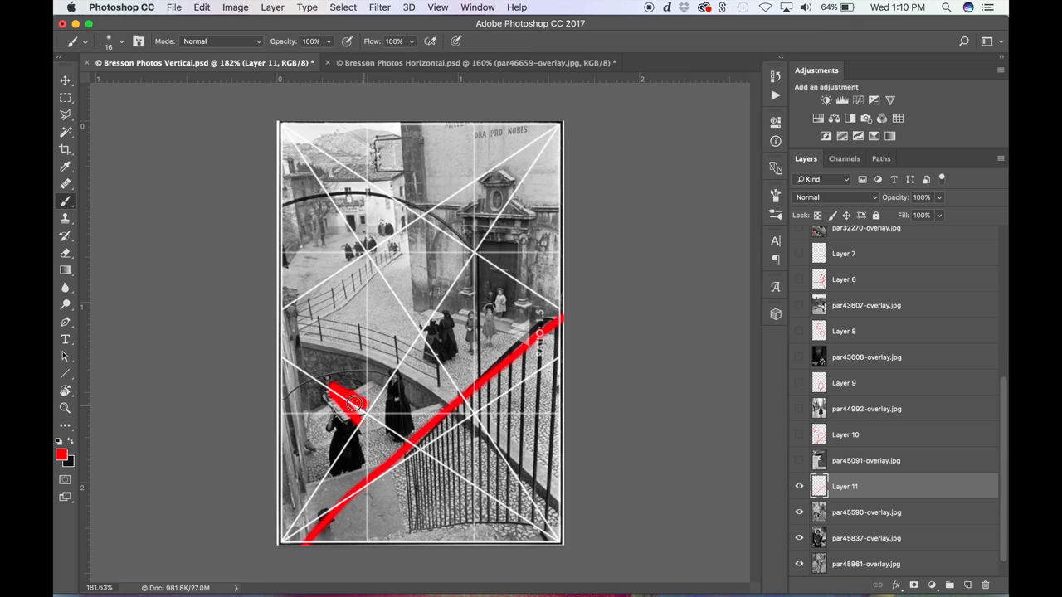
pyautogui.moveTo(349, 403); pyautogui.dragTo(445, 305)
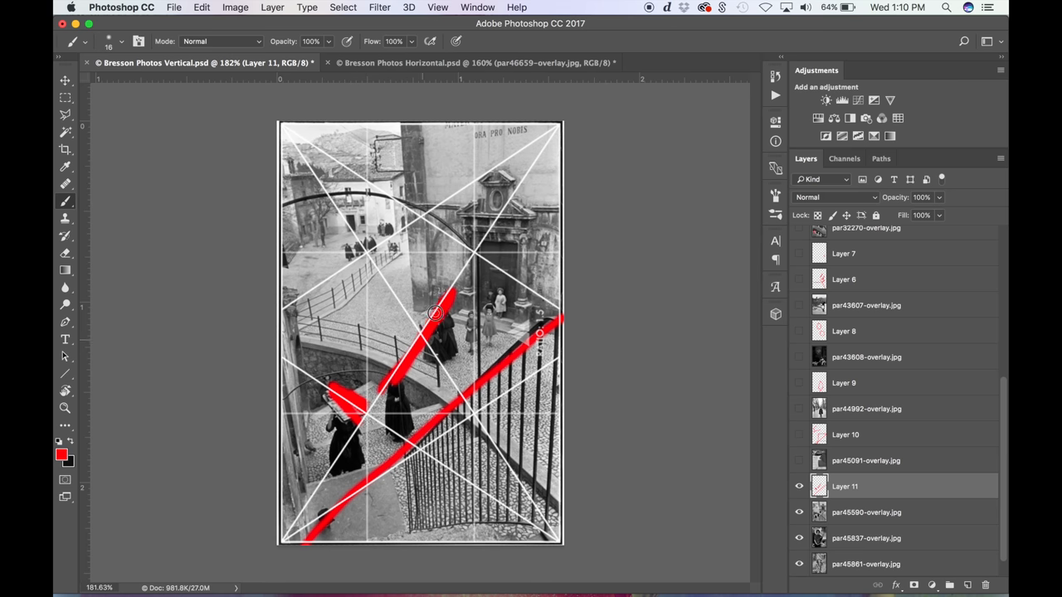
pyautogui.moveTo(365, 221)
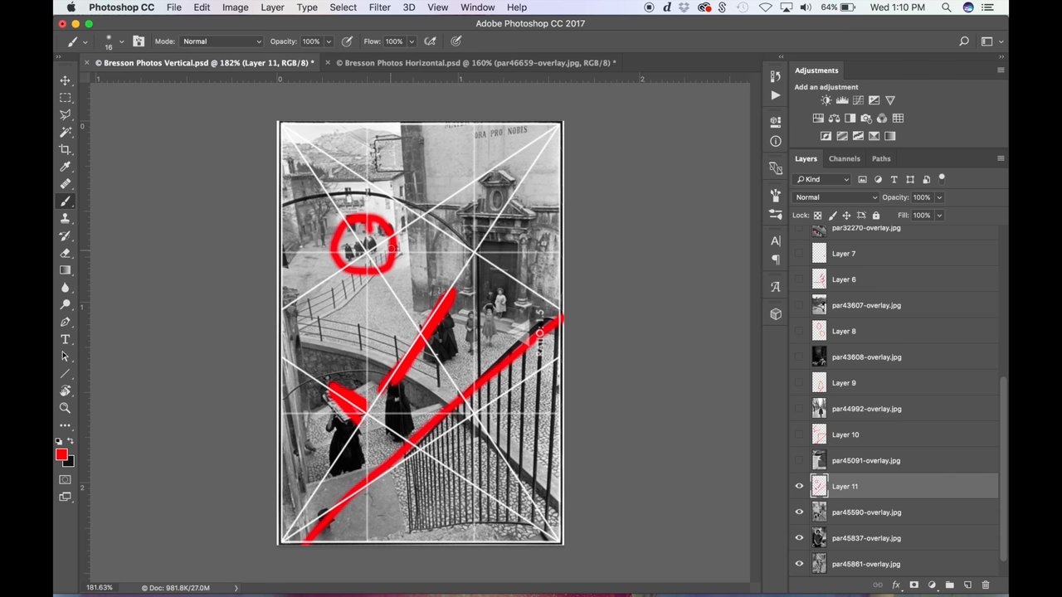
pyautogui.moveTo(475, 239)
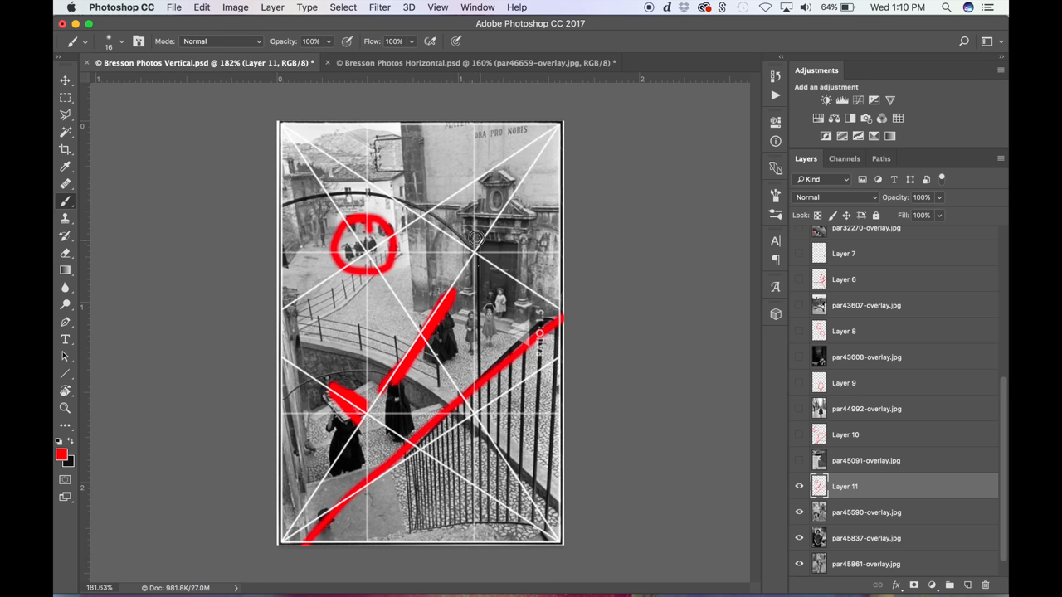
pyautogui.moveTo(478, 249); pyautogui.dragTo(515, 249)
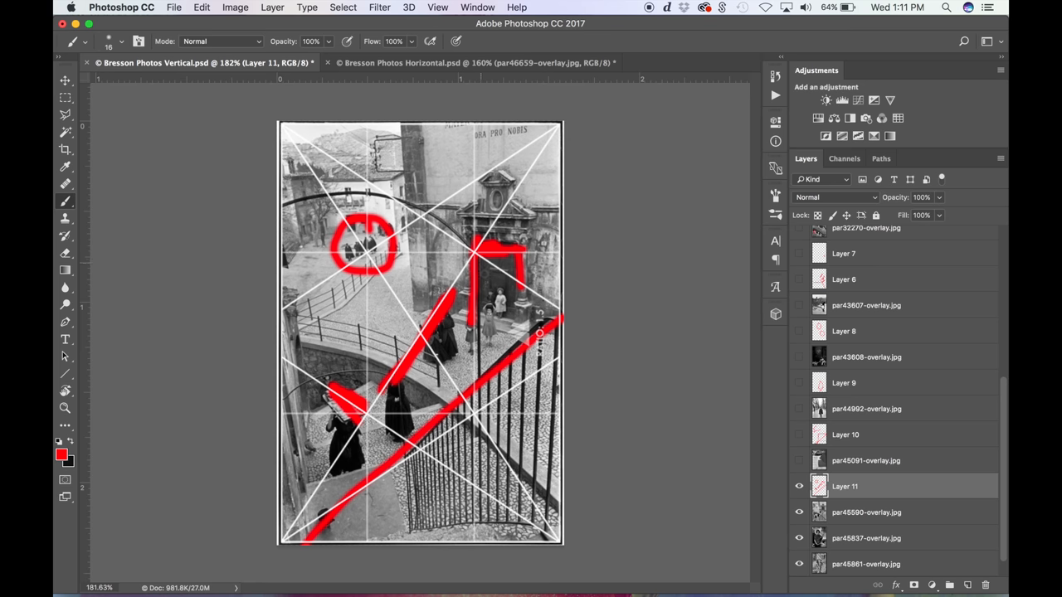
# Hide the red markings and grid and add a new blank layer
pyautogui.click(796, 486)
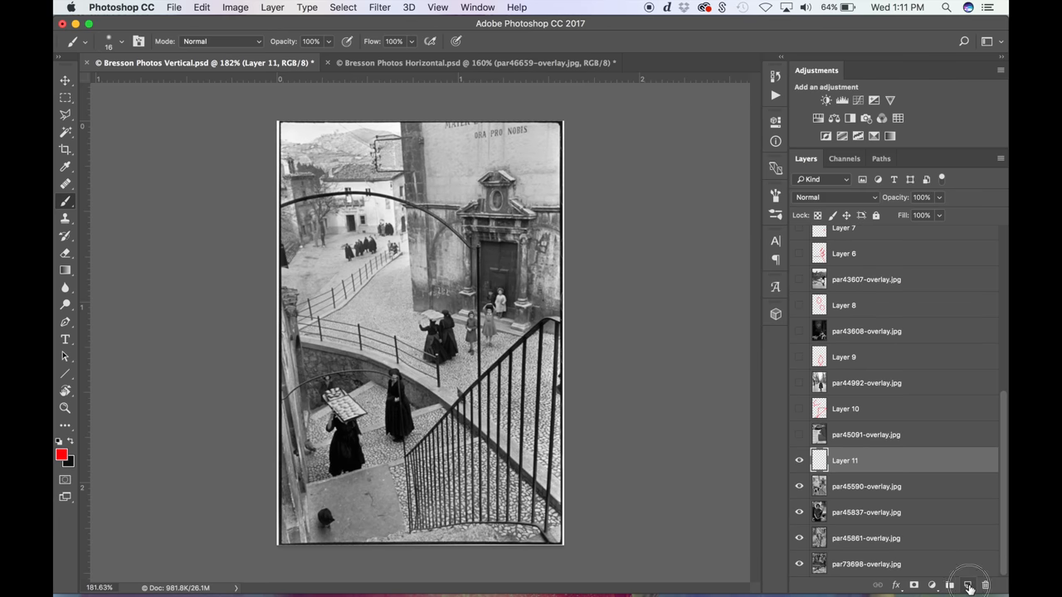
pyautogui.click(966, 584)
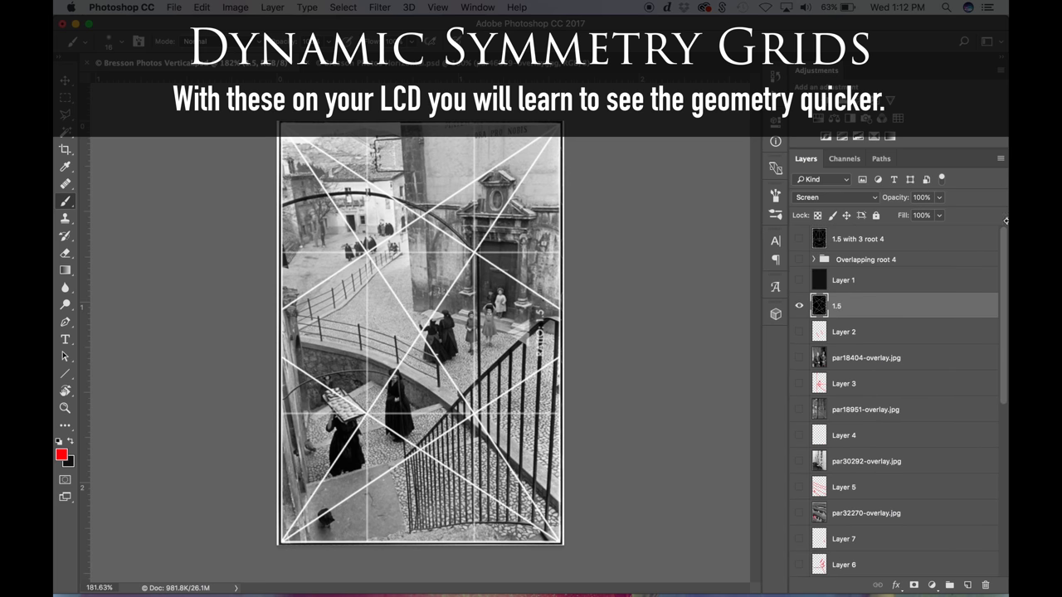
pyautogui.moveTo(867, 278)
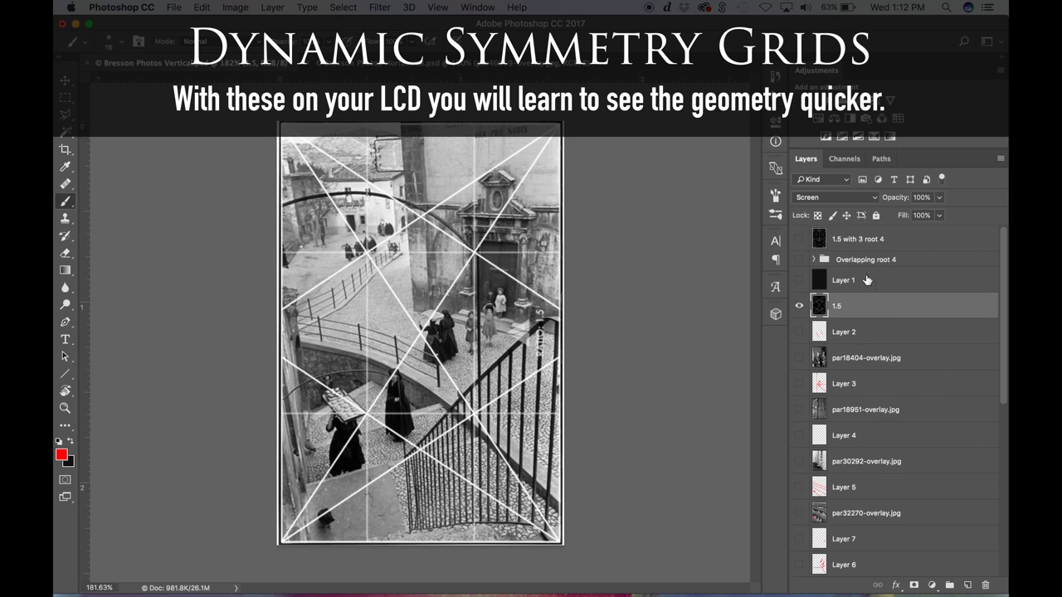
pyautogui.scroll(-3)
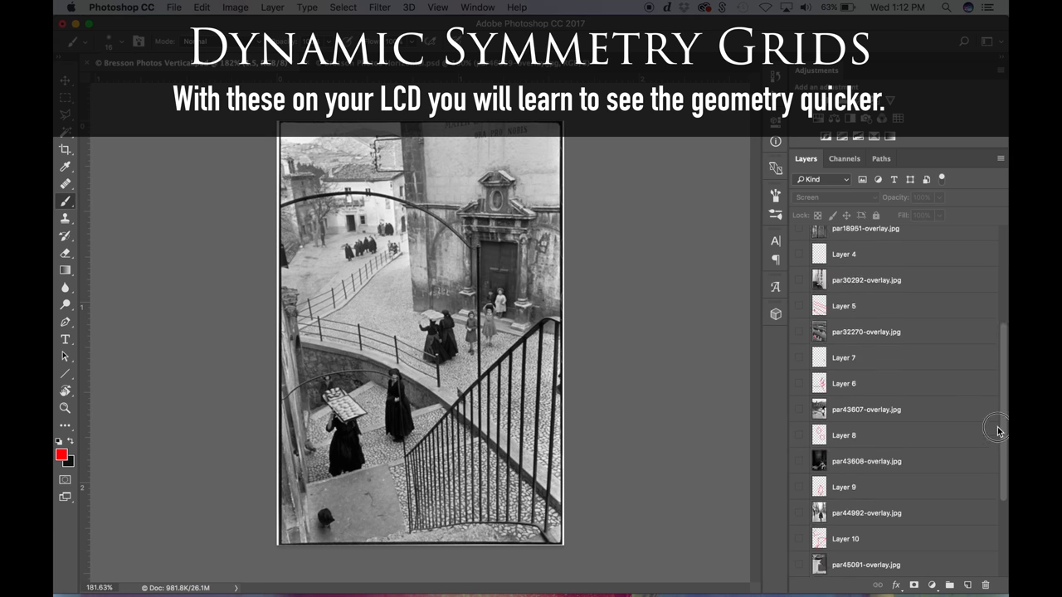
pyautogui.scroll(-3)
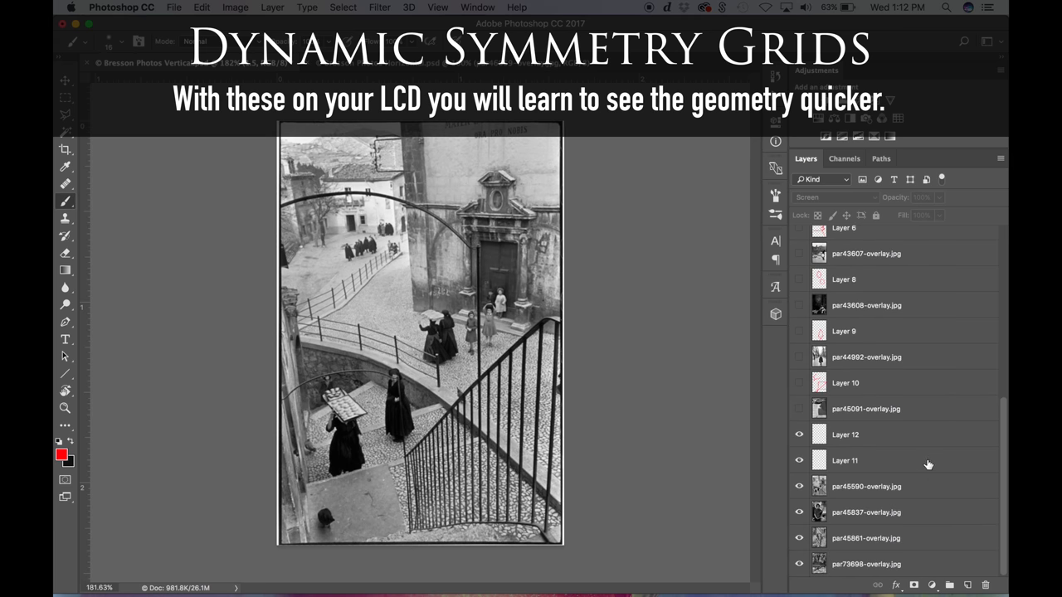
pyautogui.moveTo(924, 451)
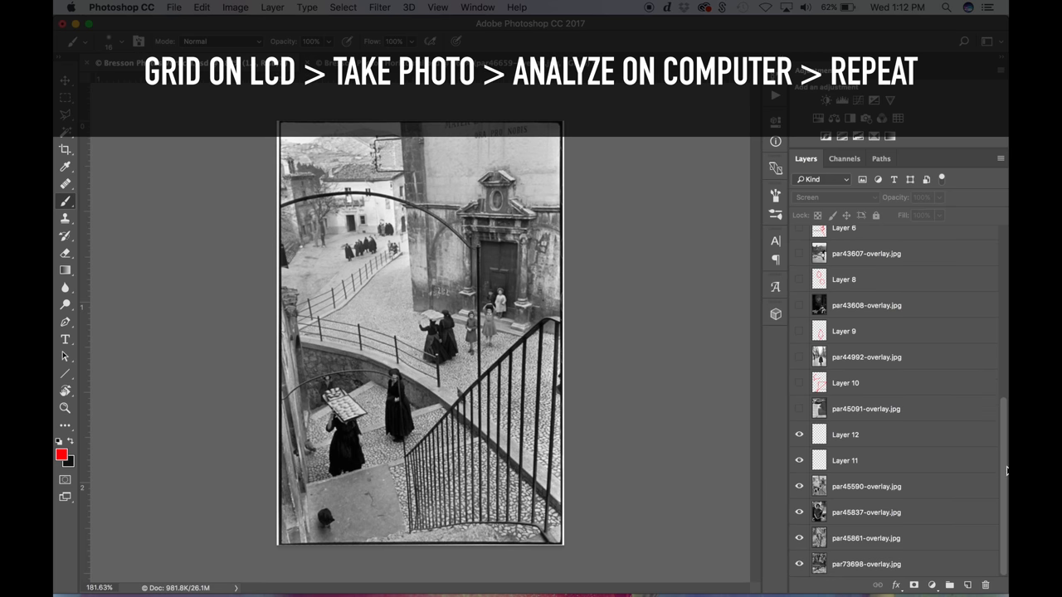
pyautogui.moveTo(955, 458)
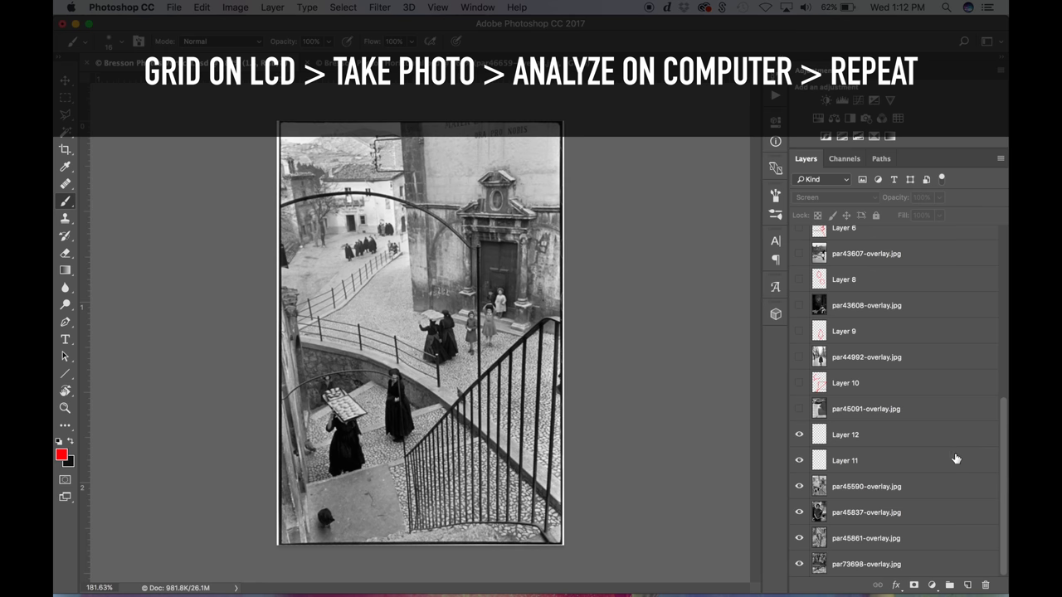
pyautogui.moveTo(865, 455)
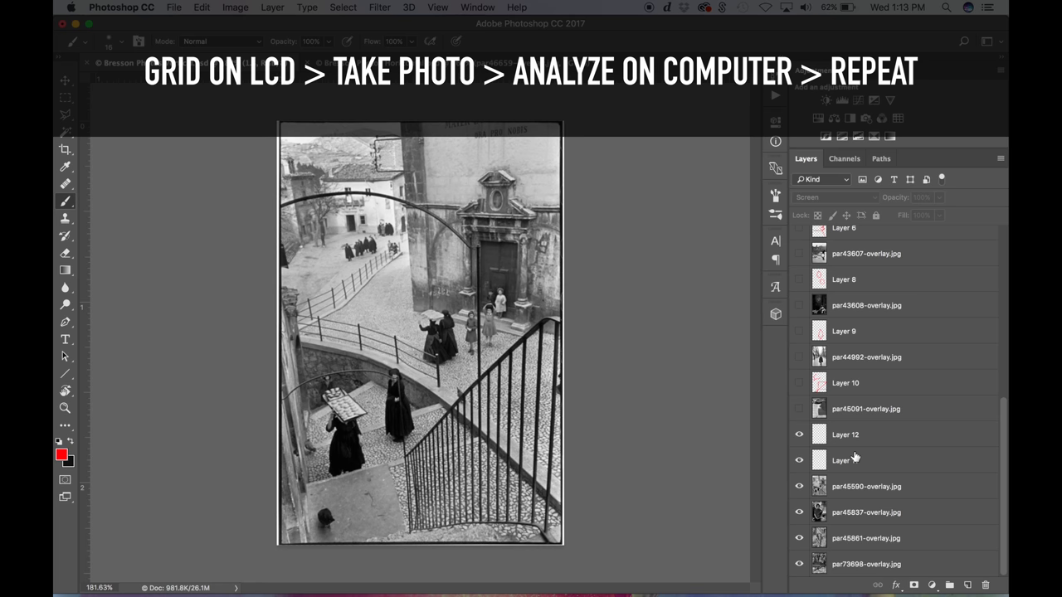
pyautogui.moveTo(909, 459)
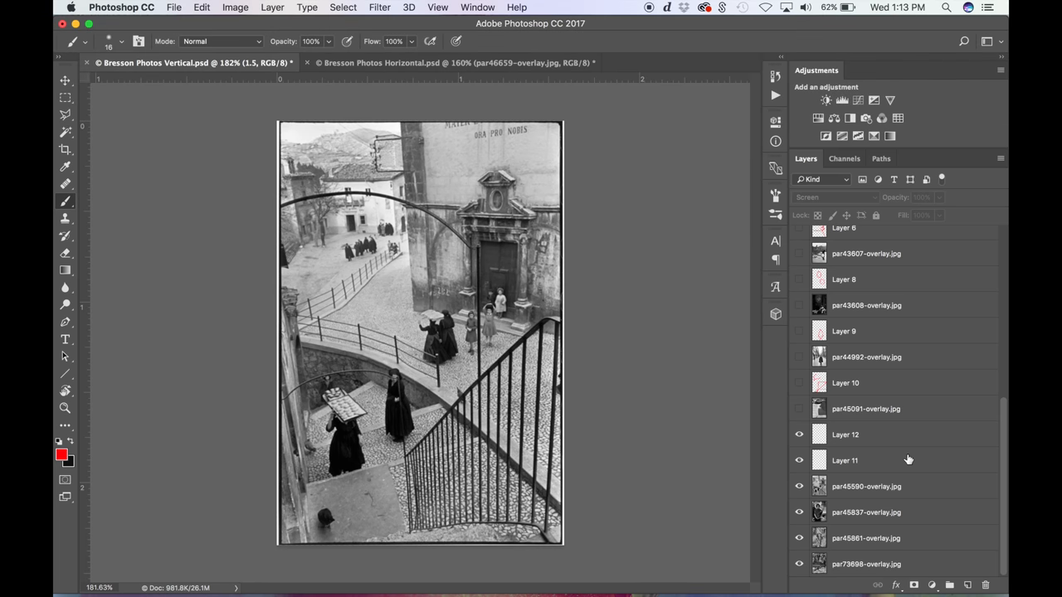
pyautogui.moveTo(1004, 436)
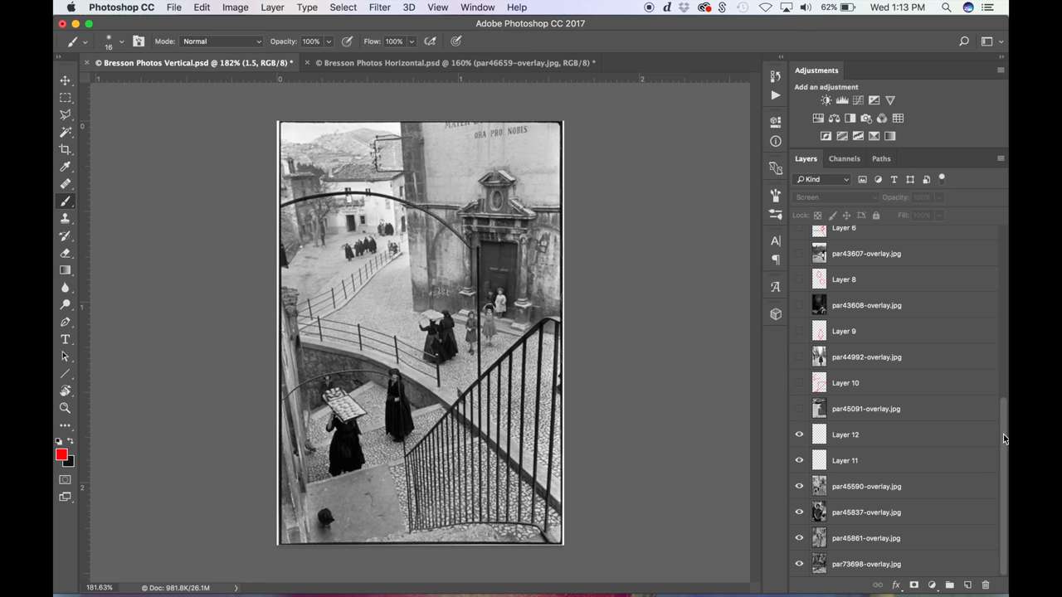
# Hide Layer 12 and Layer 11, revealing the flag-holding woman photo with its grid
pyautogui.click(798, 435)
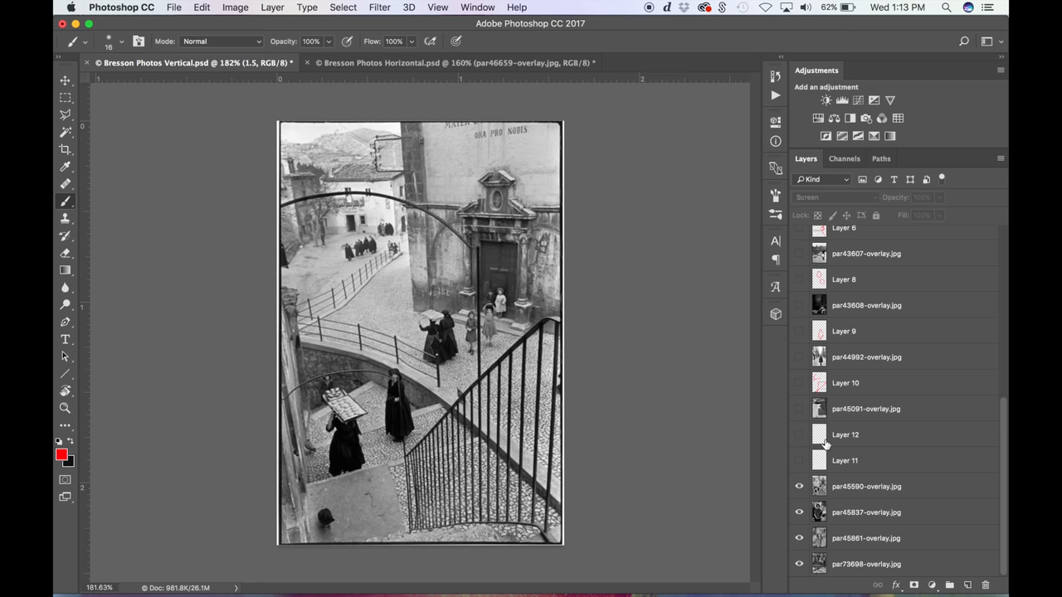
pyautogui.click(866, 511)
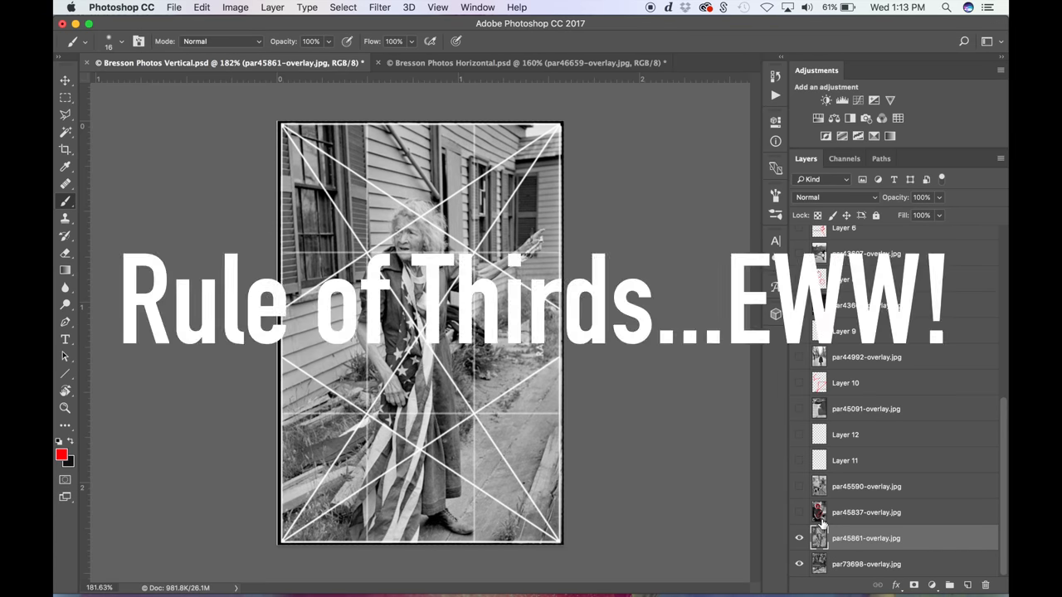
pyautogui.moveTo(816, 538)
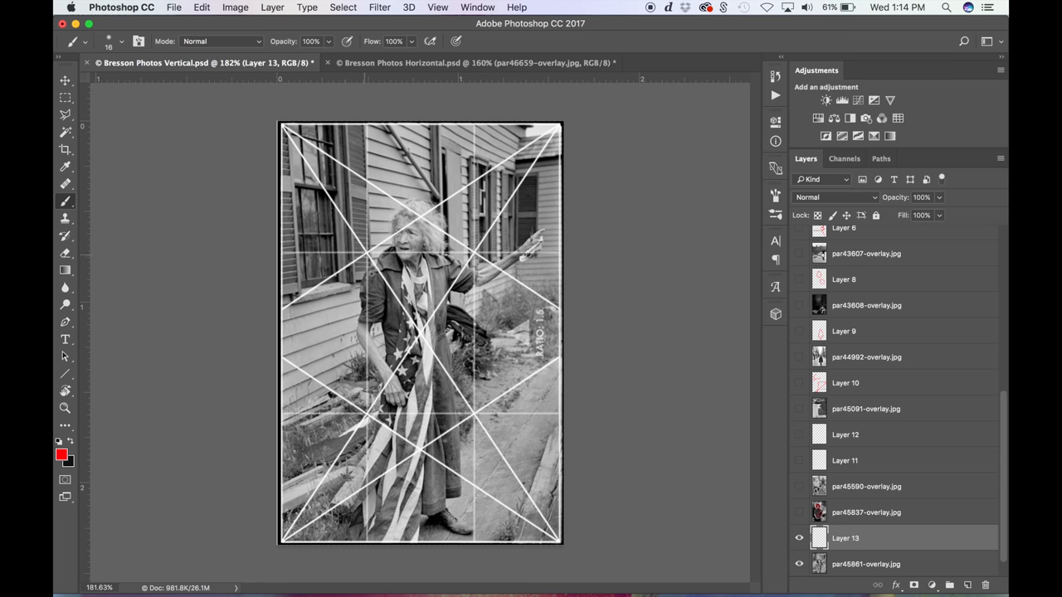
# Draw red rule-of-thirds lines with 1.5 ratio labels over the flag-holding woman photo
pyautogui.moveTo(365, 249); pyautogui.dragTo(369, 531)
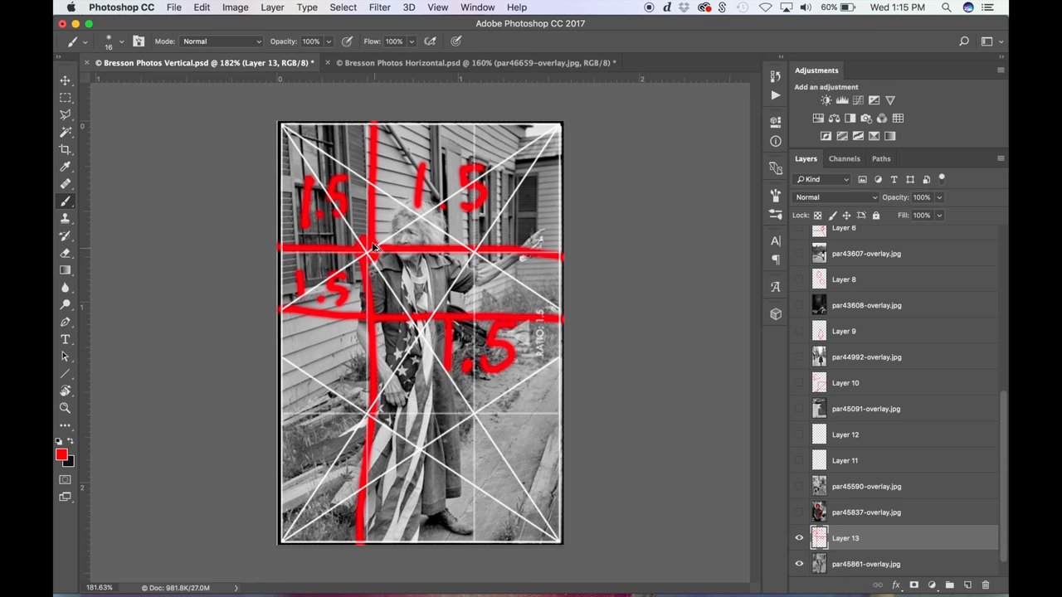
pyautogui.moveTo(431, 186)
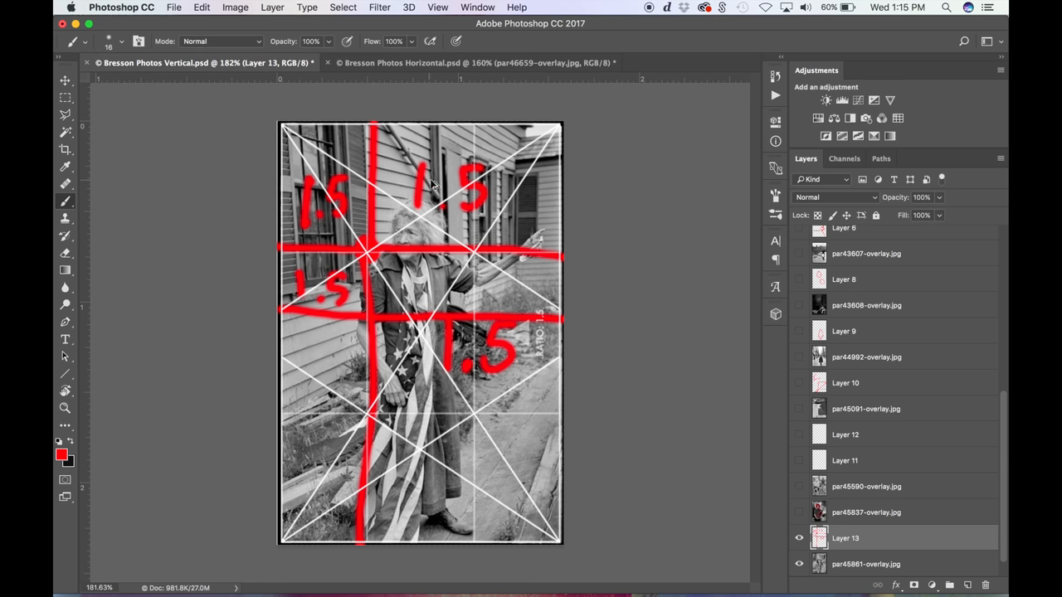
pyautogui.moveTo(395, 254)
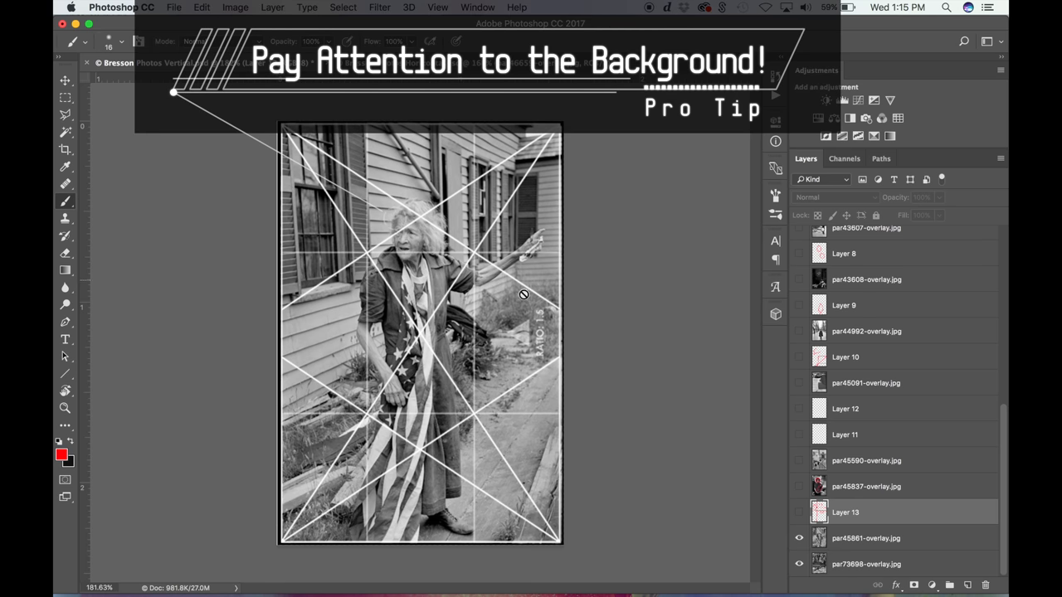
pyautogui.moveTo(597, 236)
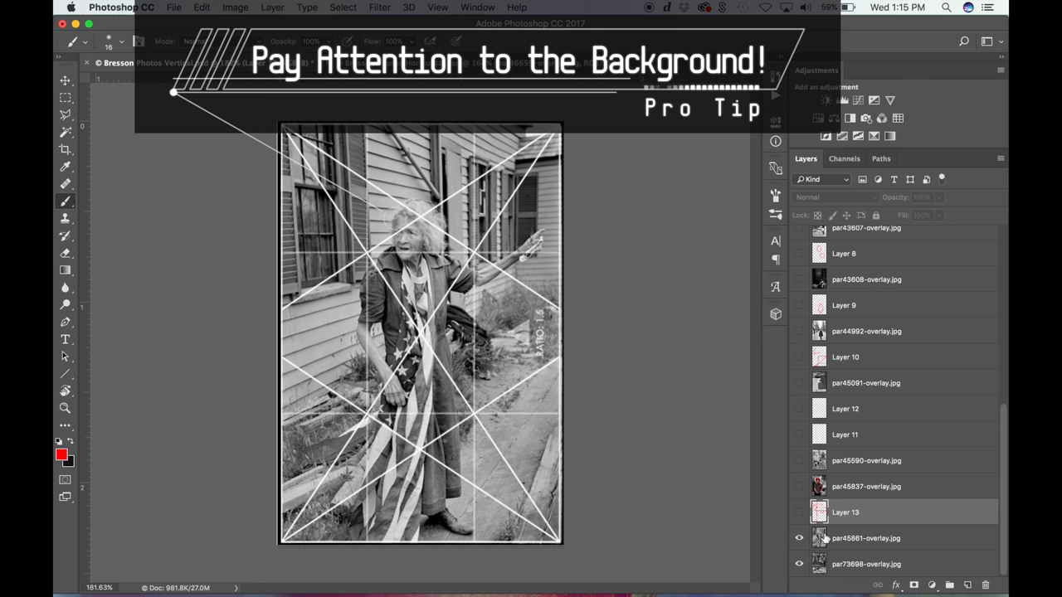
# Add a fresh empty Layer 14 above the old woman photo
pyautogui.click(795, 538)
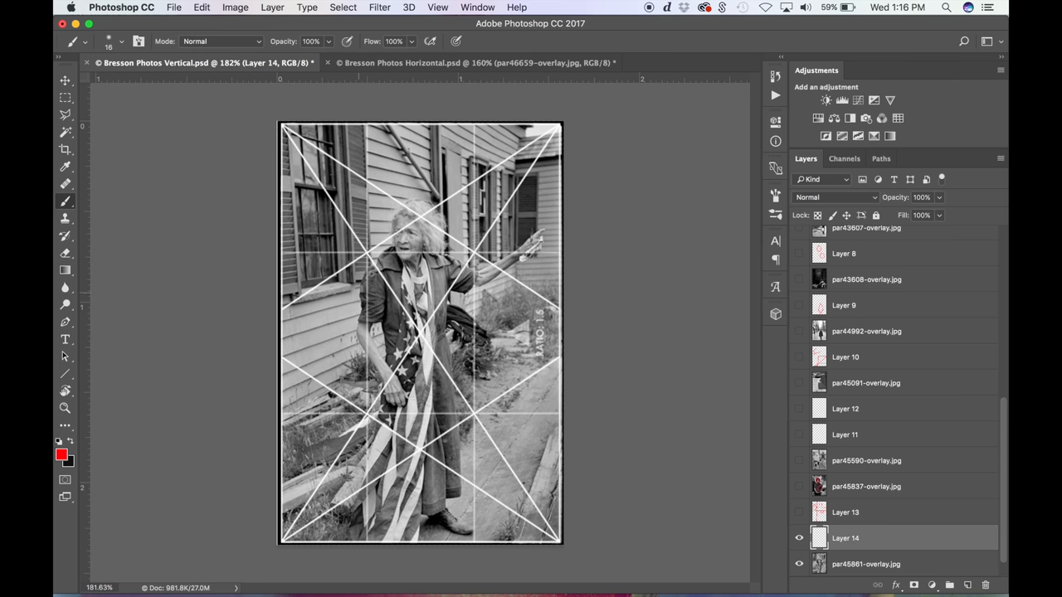
# Trace the woman's figure, head, shoulder and raised pointing arm in red
pyautogui.moveTo(365, 274); pyautogui.dragTo(395, 414)
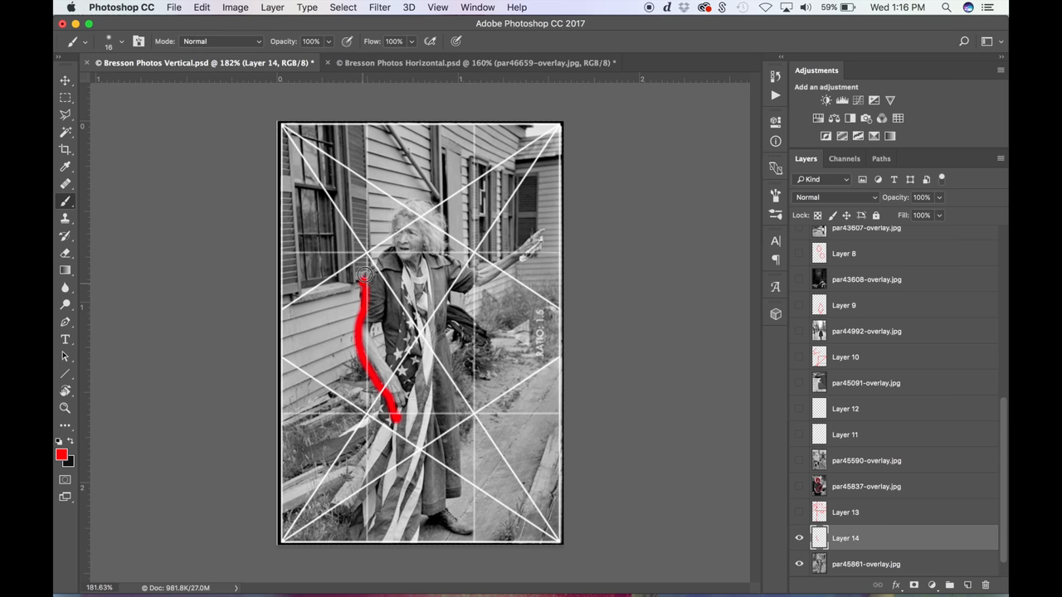
pyautogui.moveTo(365, 274); pyautogui.dragTo(395, 202)
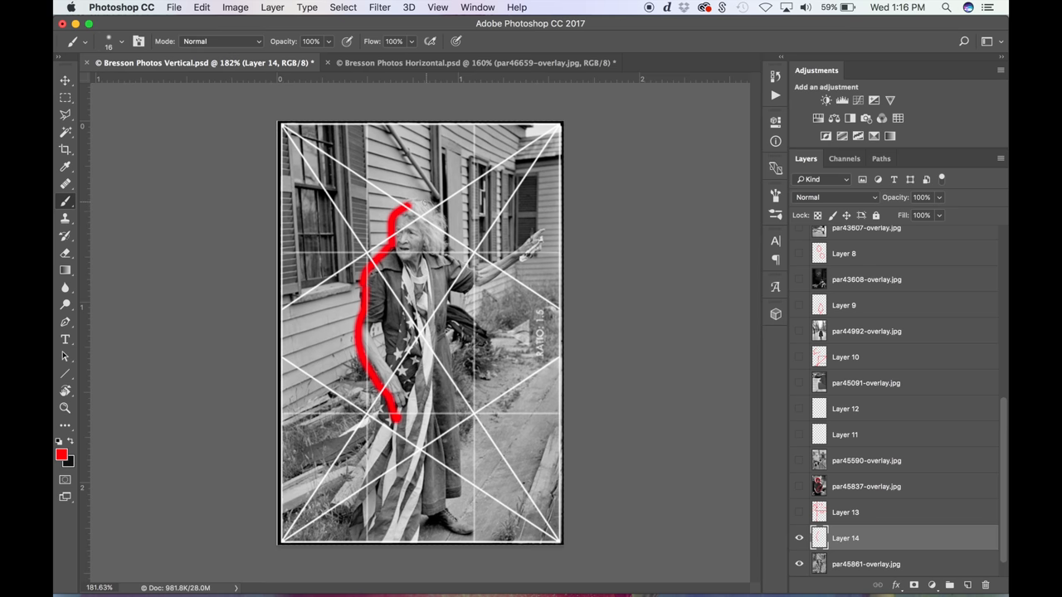
pyautogui.moveTo(406, 202); pyautogui.dragTo(424, 196)
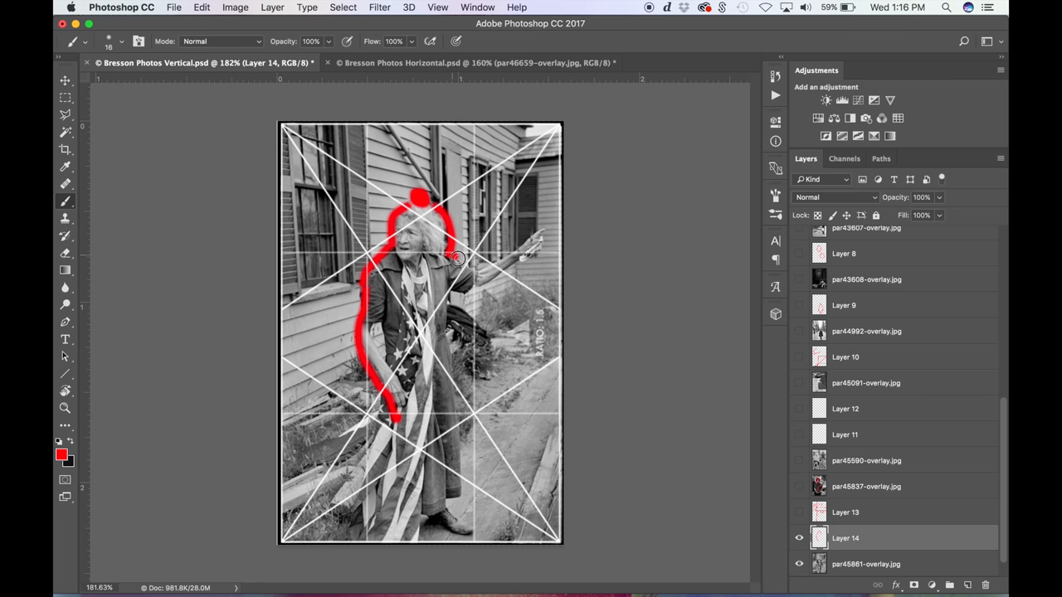
pyautogui.moveTo(456, 257); pyautogui.dragTo(515, 248)
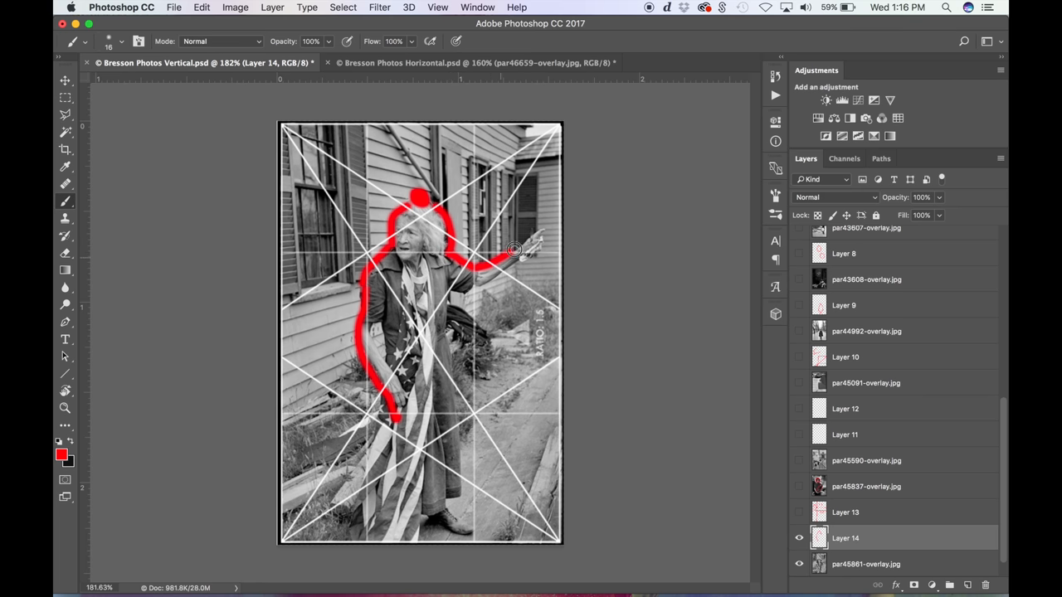
pyautogui.moveTo(489, 249); pyautogui.dragTo(556, 219)
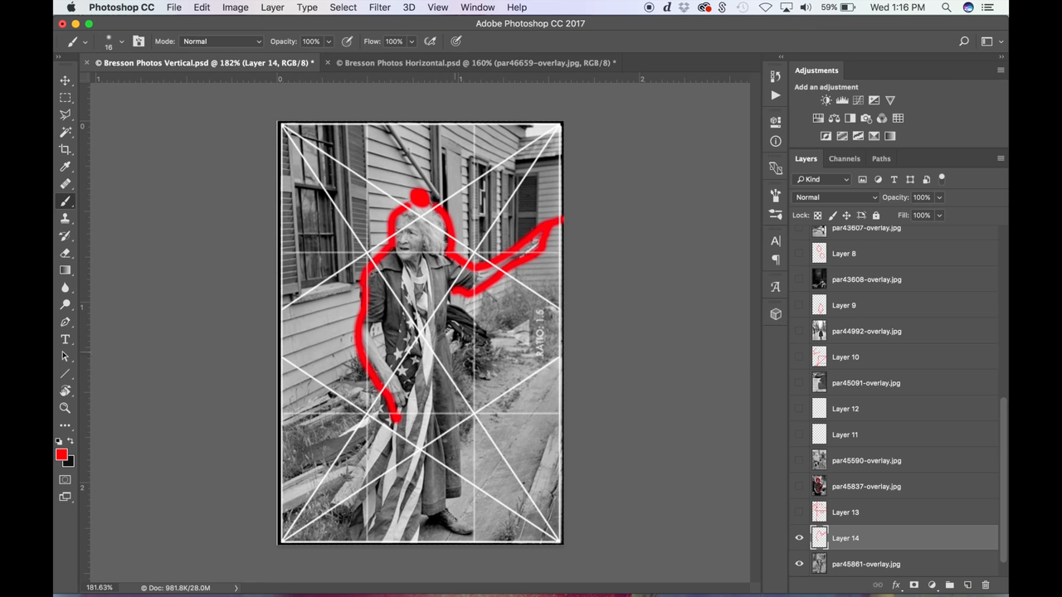
# Hide the red silhouette sketch, add Layer 15 and target the photo layer
pyautogui.click(796, 538)
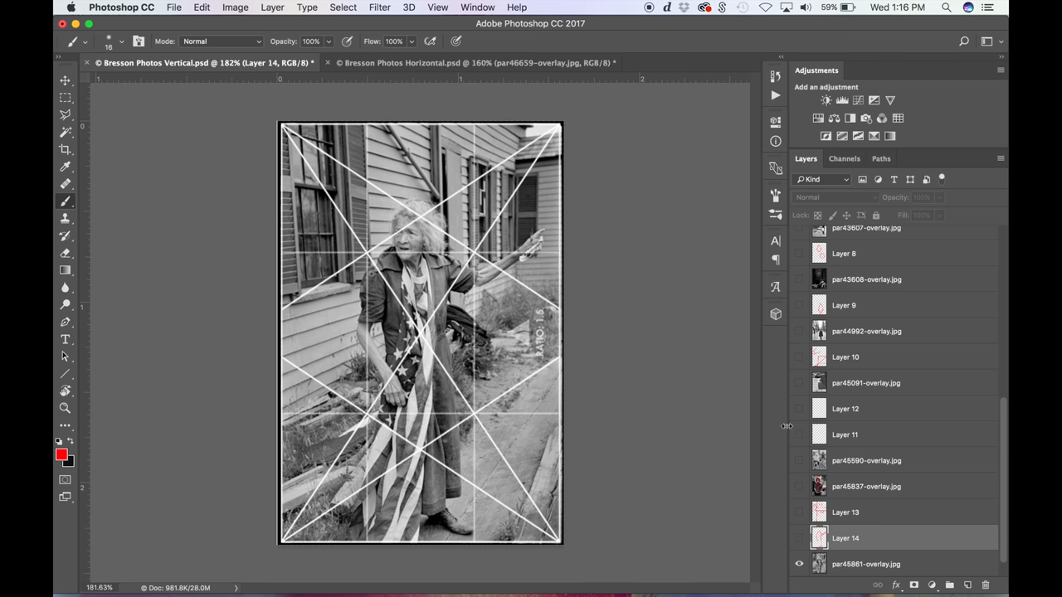
pyautogui.moveTo(531, 266)
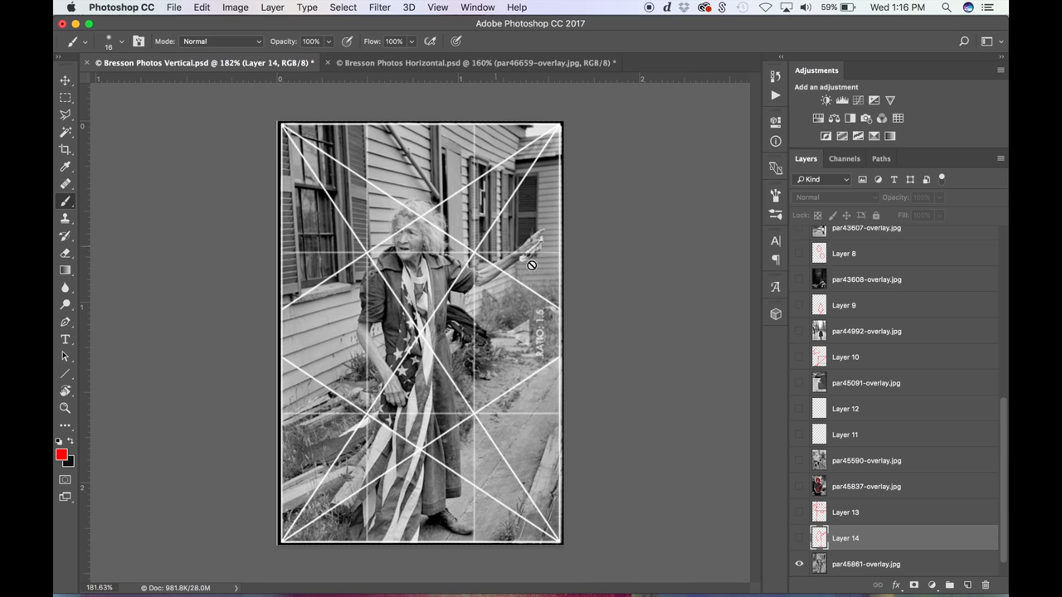
pyautogui.click(884, 565)
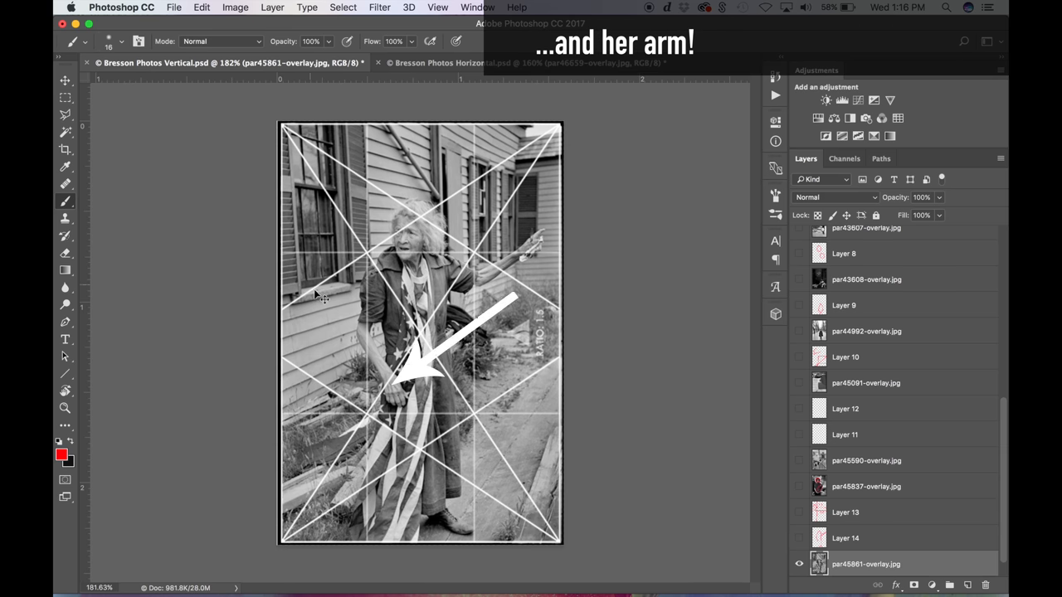
pyautogui.click(800, 564)
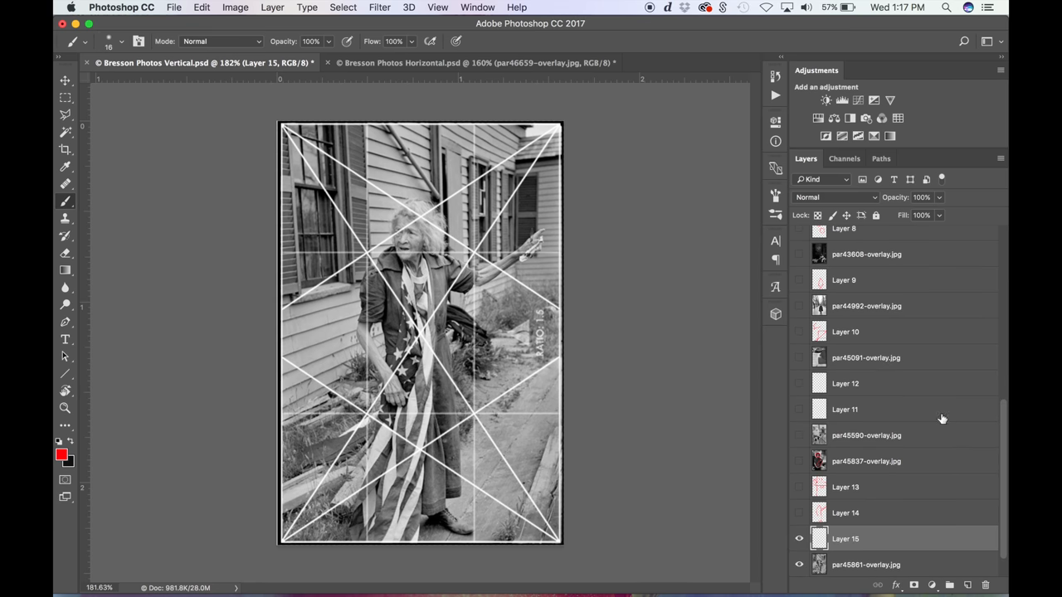
pyautogui.moveTo(710, 300)
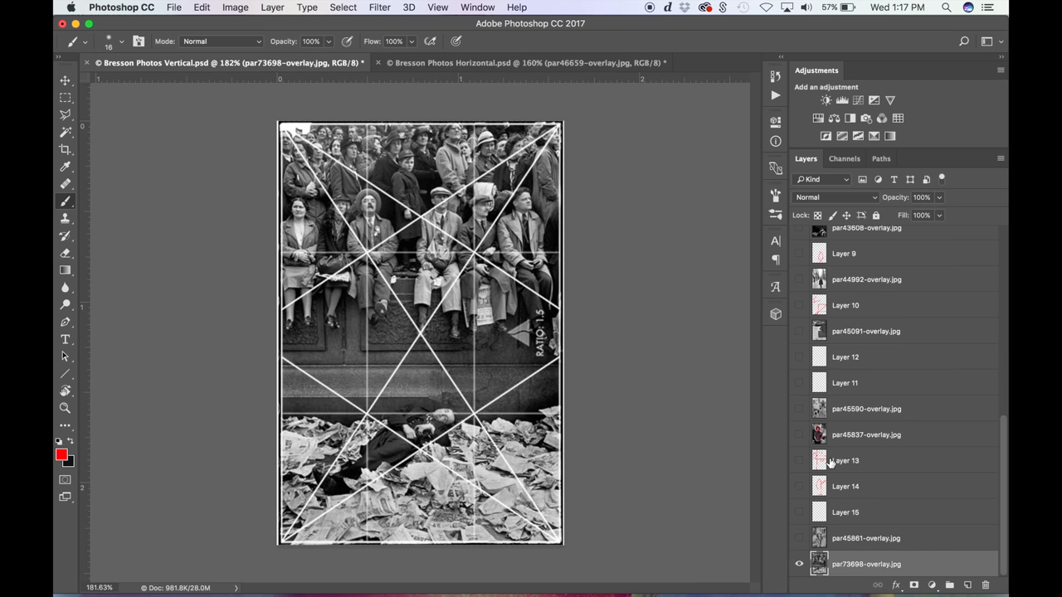
pyautogui.moveTo(976, 571)
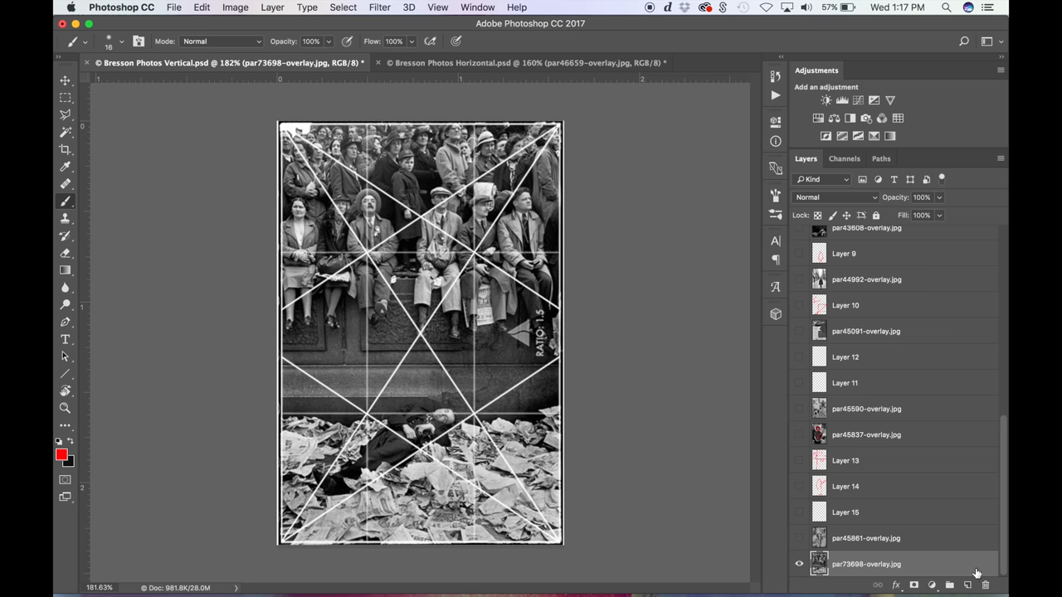
# Sketch in red the lying figure's diagonal, spectators' heads and legs, and foreground debris, then hide the sketch
pyautogui.moveTo(340, 515); pyautogui.dragTo(518, 404)
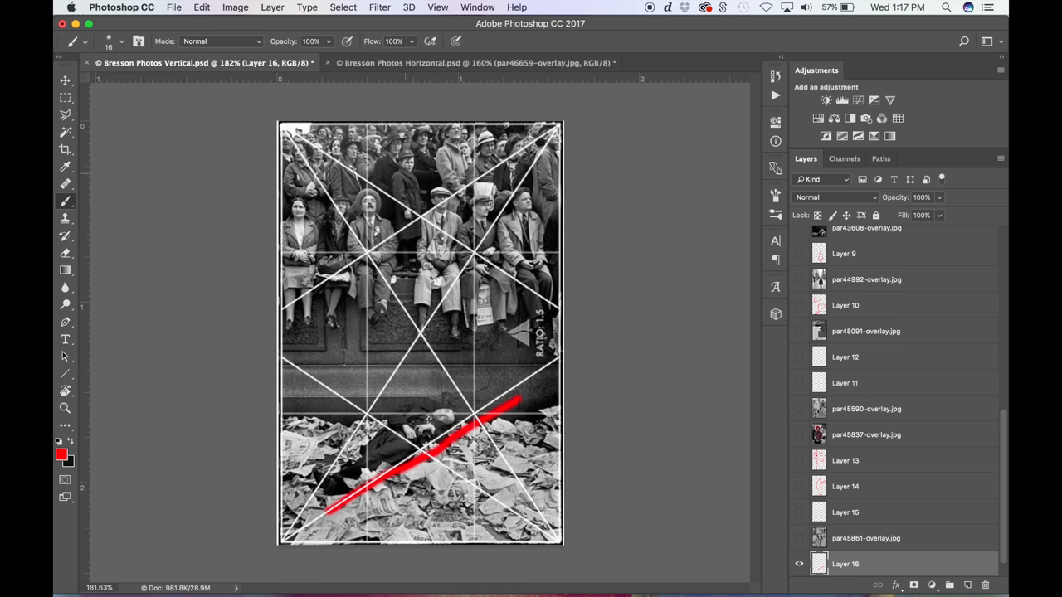
pyautogui.moveTo(286, 252); pyautogui.dragTo(478, 257)
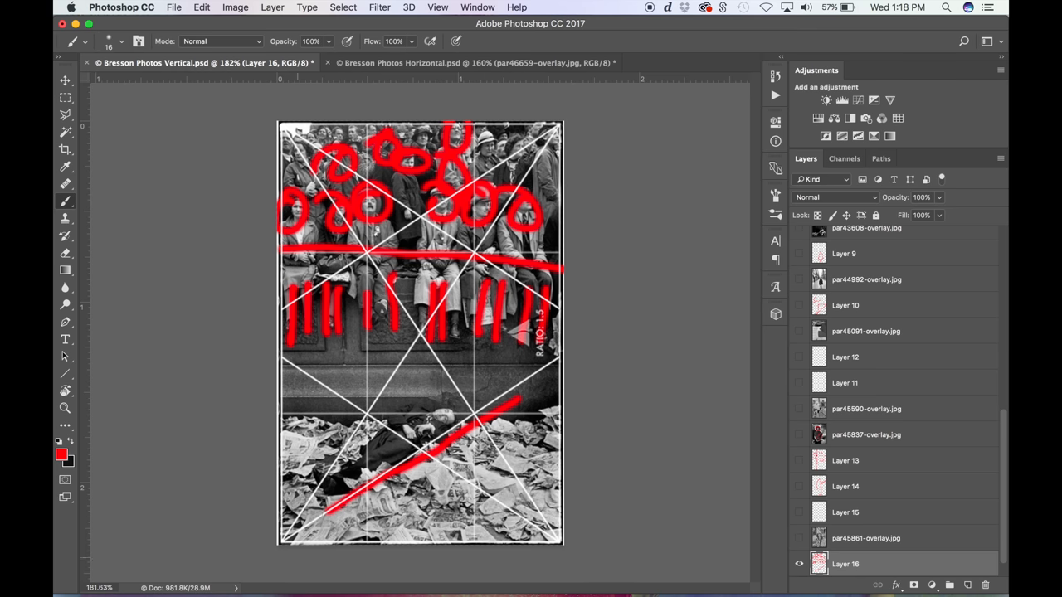
pyautogui.moveTo(307, 448); pyautogui.dragTo(440, 514)
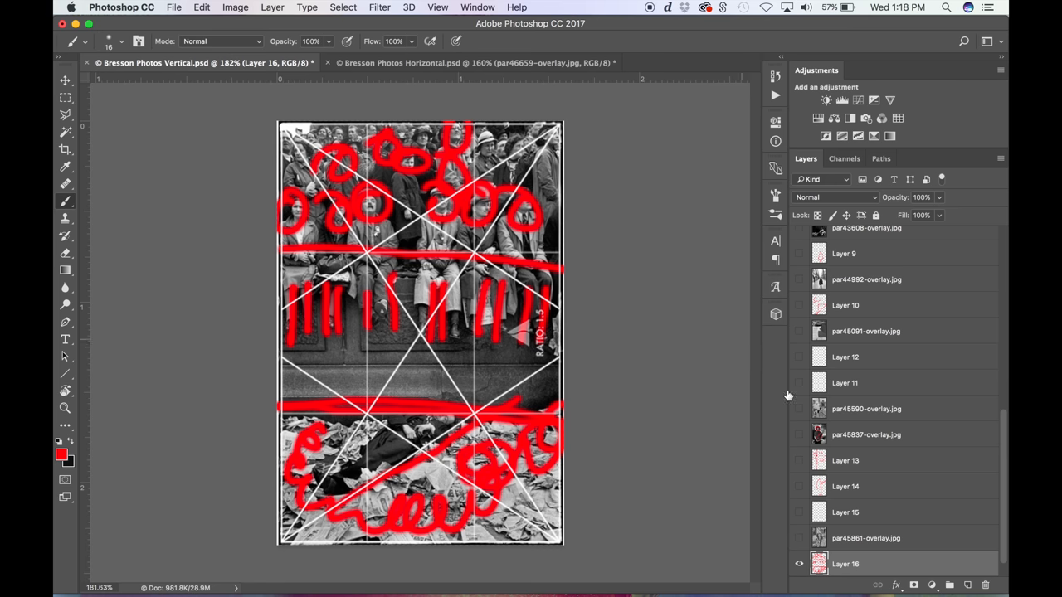
pyautogui.click(797, 564)
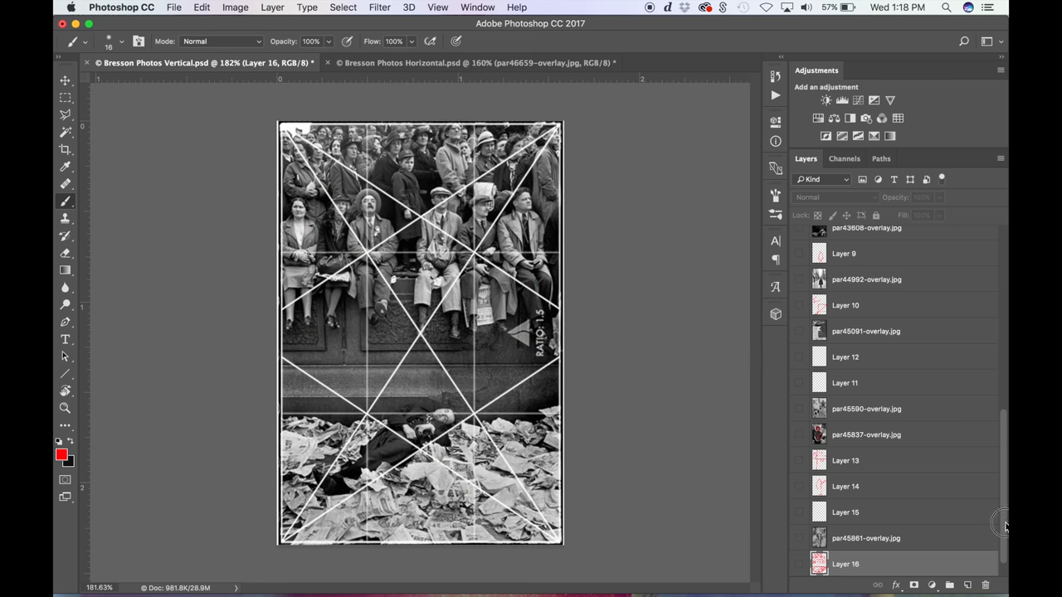